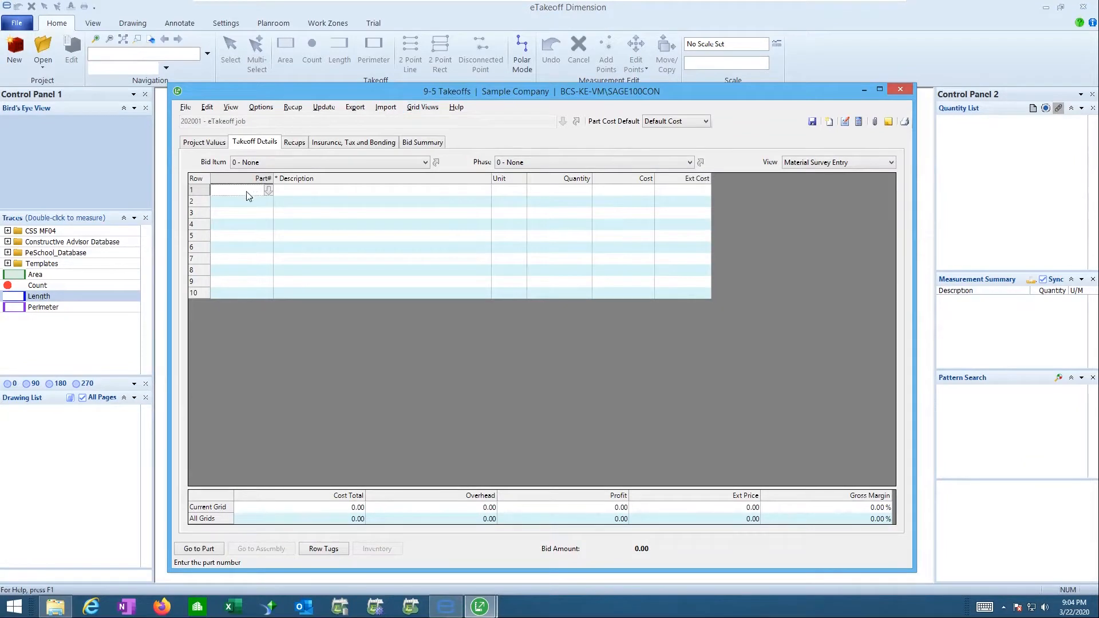
- Show the Assembly# and Ext Quantity columns in the grid, then select row 1's assembly cell
right_click(246, 189)
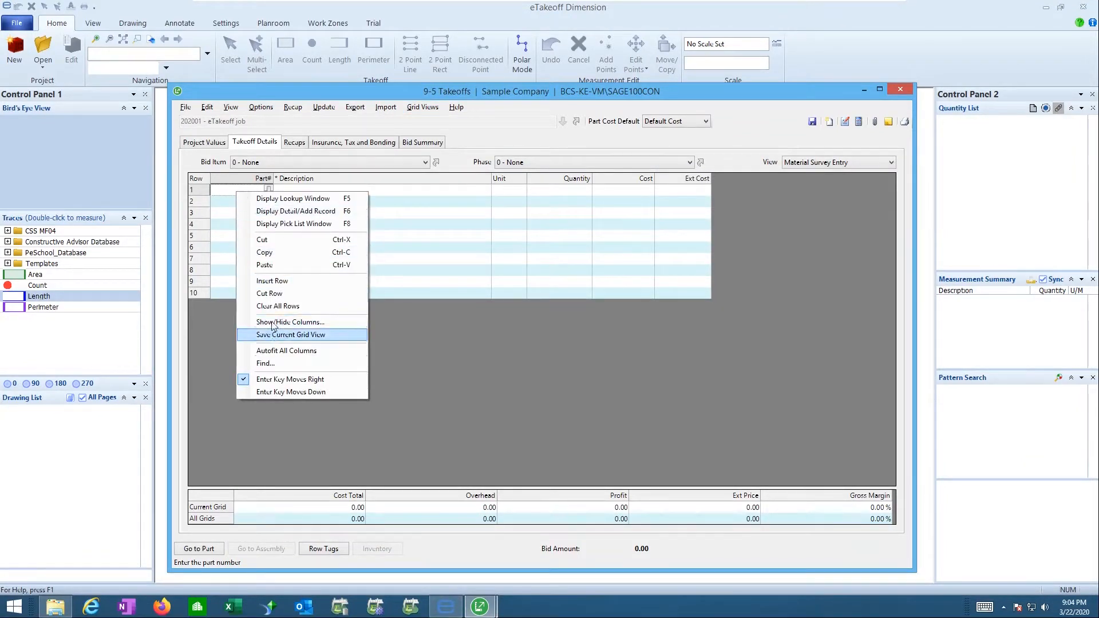
left_click(290, 322)
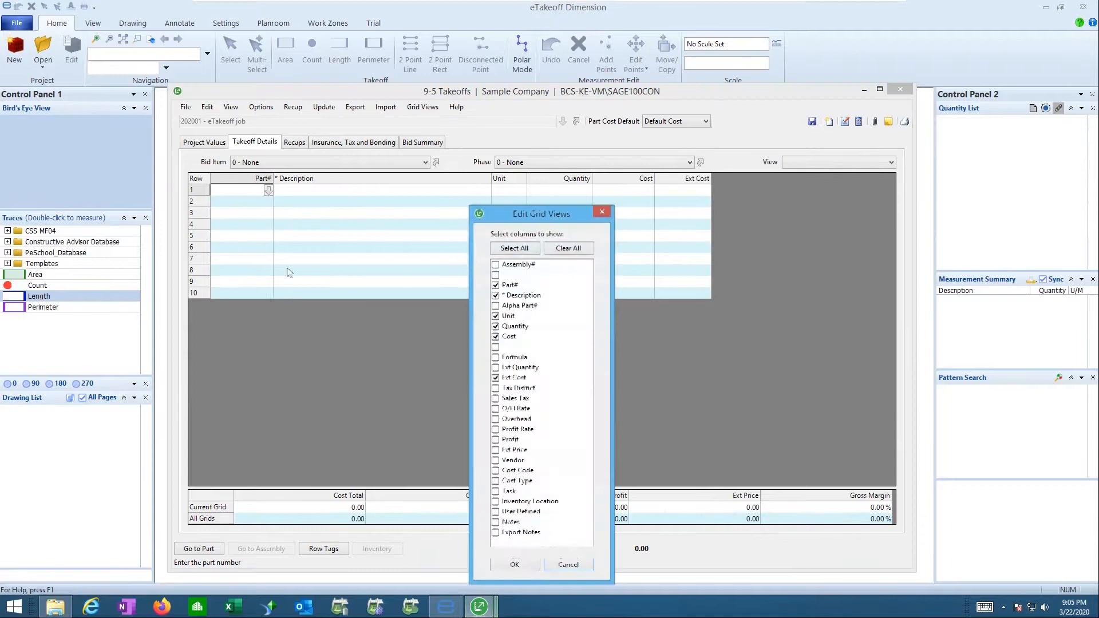
left_click(518, 264)
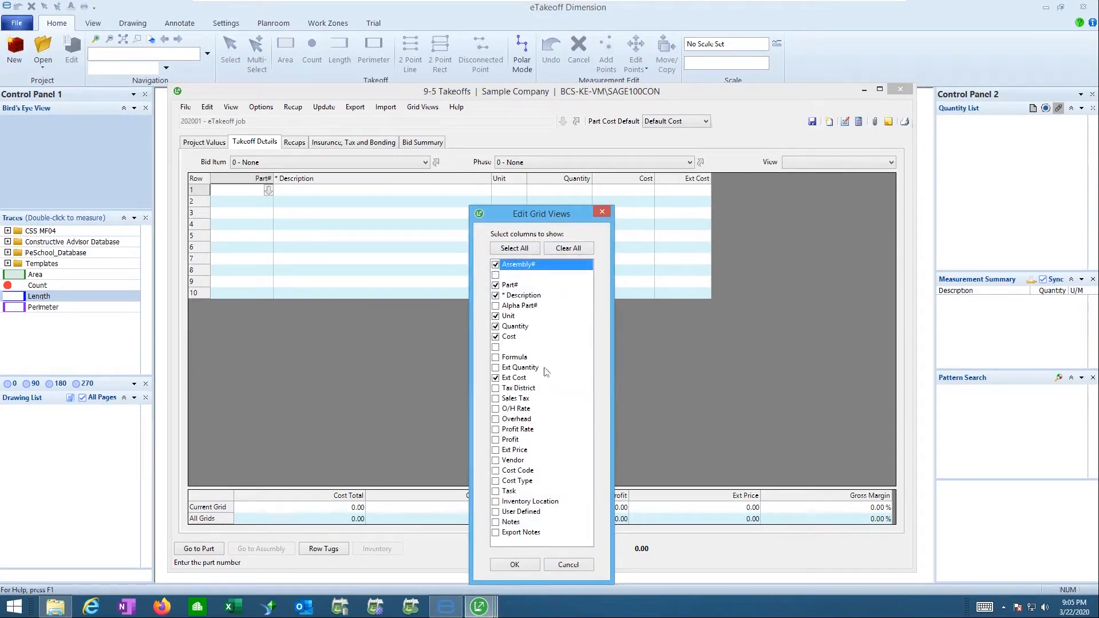
left_click(496, 367)
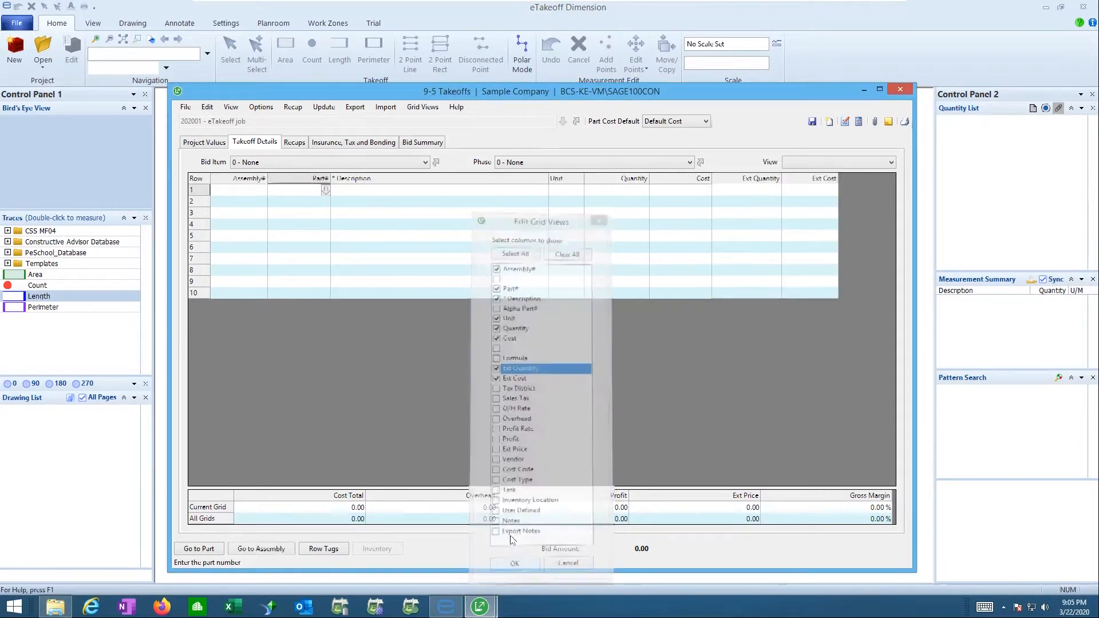
left_click(515, 563)
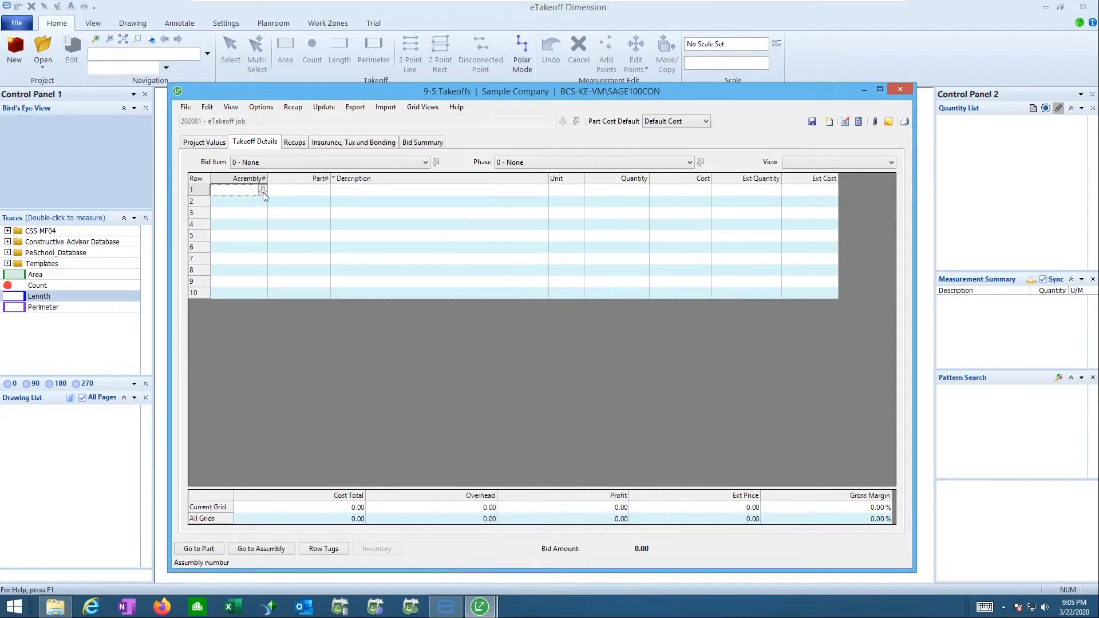
left_click(263, 190)
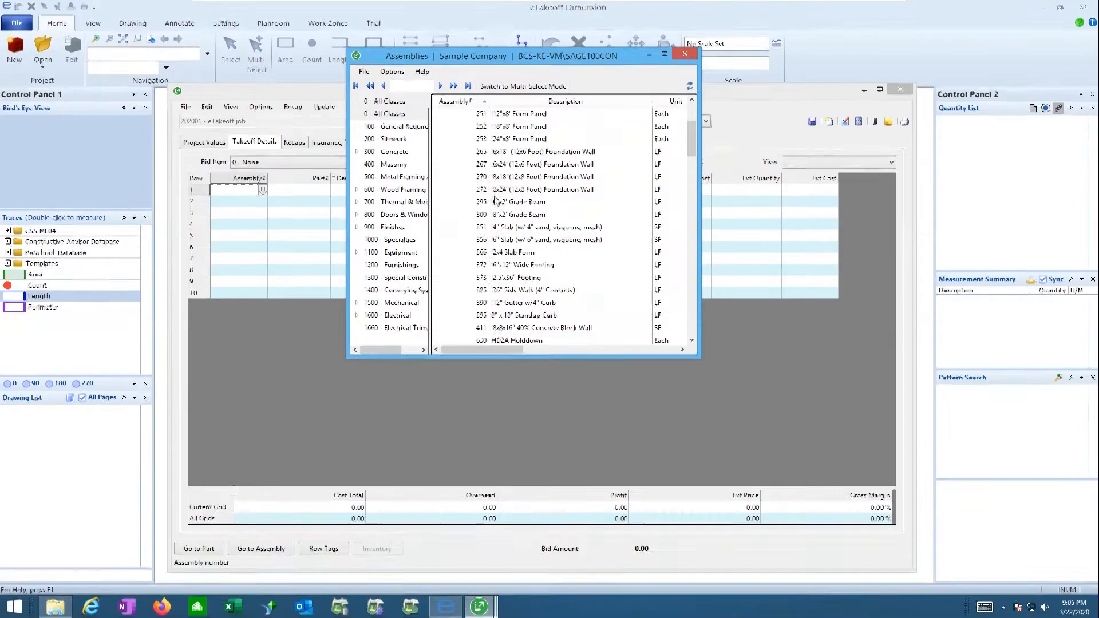
- Insert assembly 372, 16"x12" Wide Footing, into row 1 and bring up its Quantity cell options
scroll("down", 3)
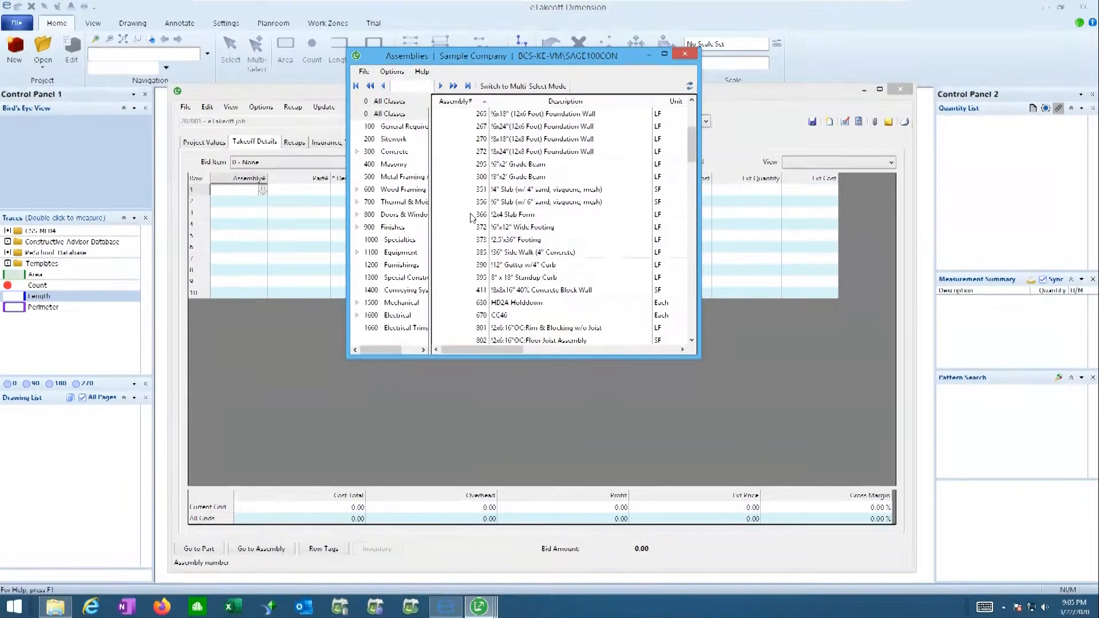
left_click(522, 227)
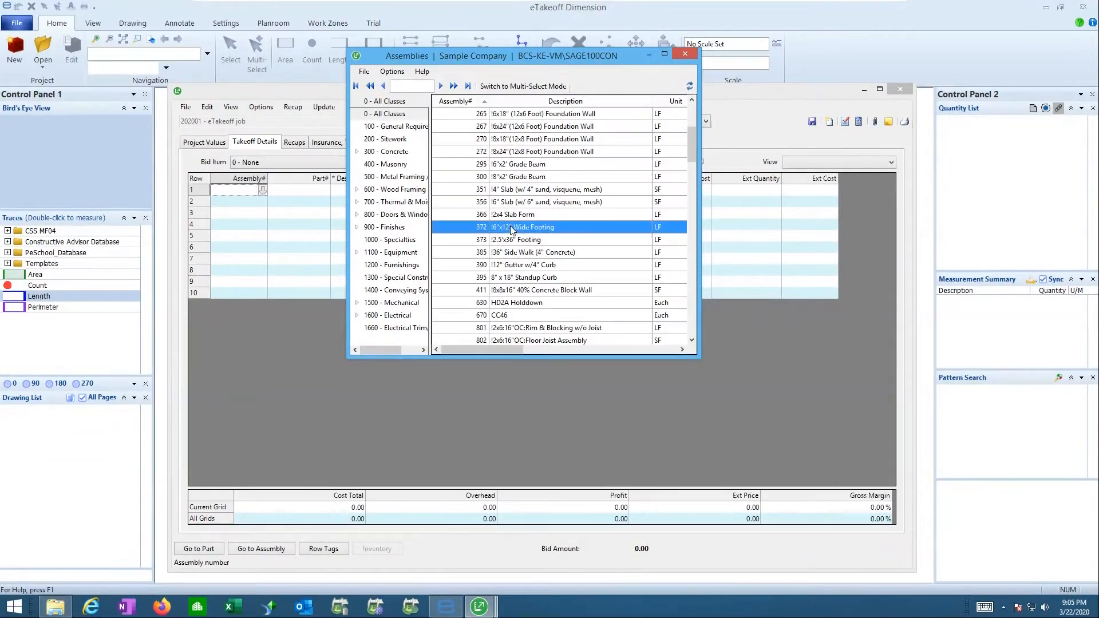
double_click(522, 226)
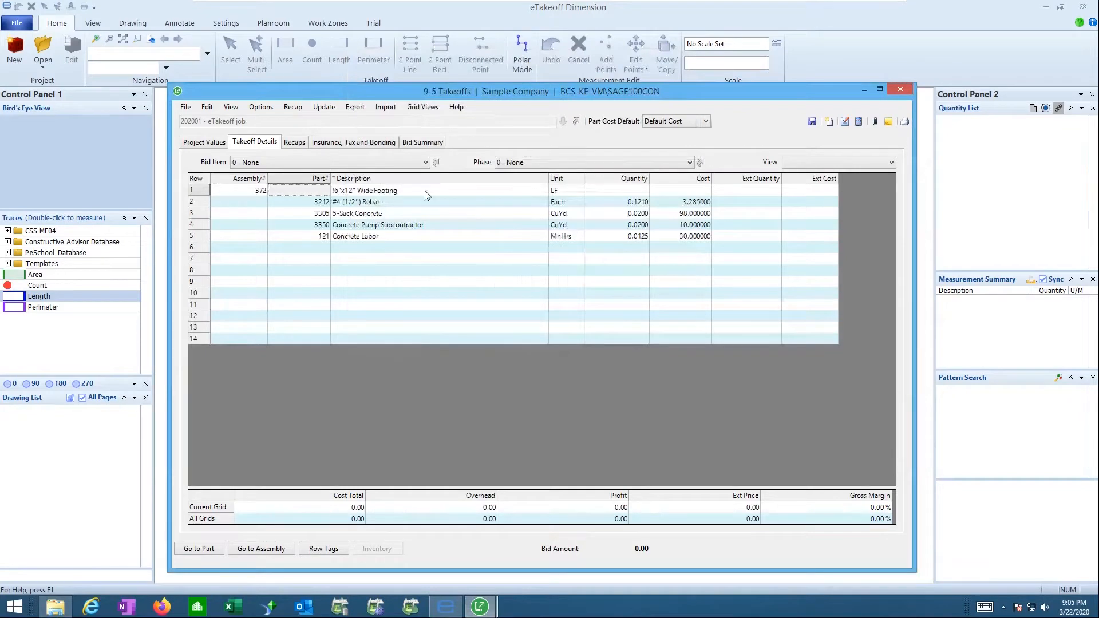
left_click(618, 190)
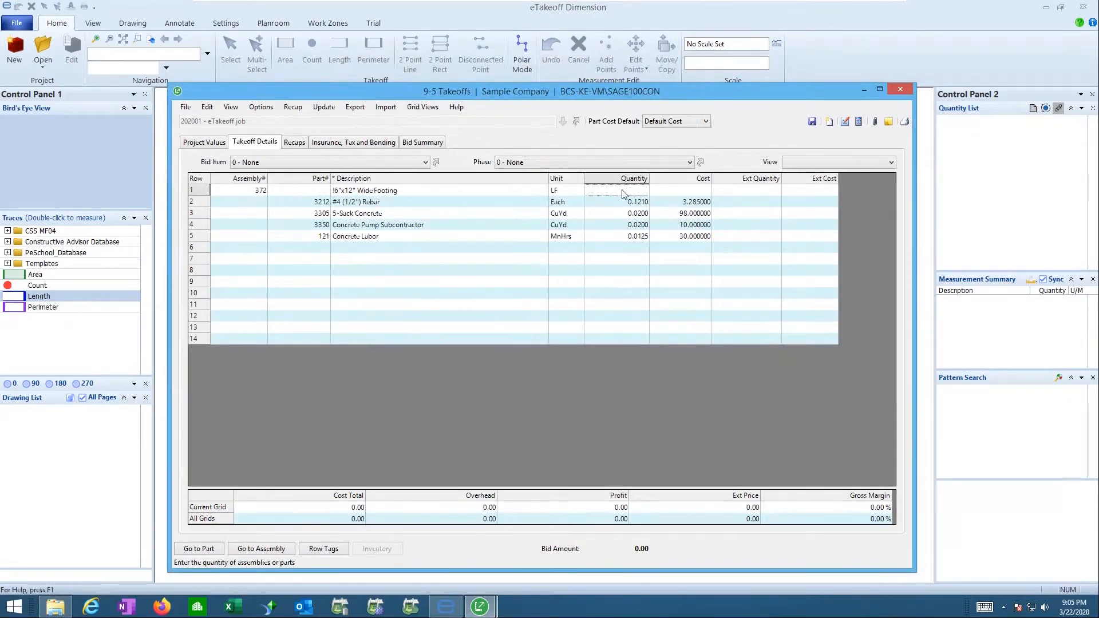
right_click(624, 190)
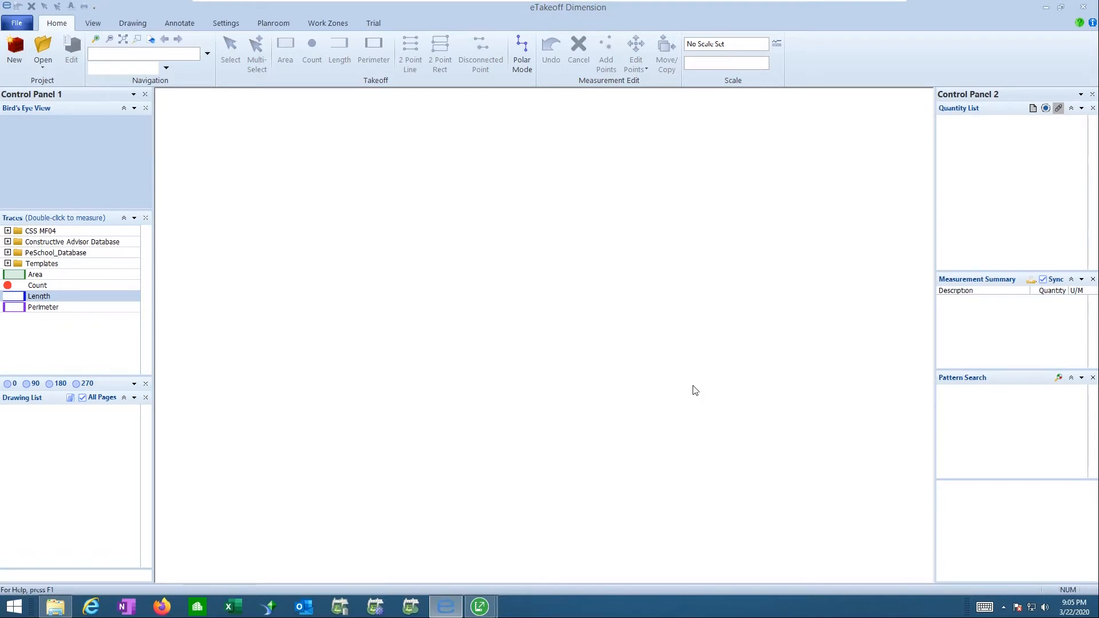
mouse_move(325, 150)
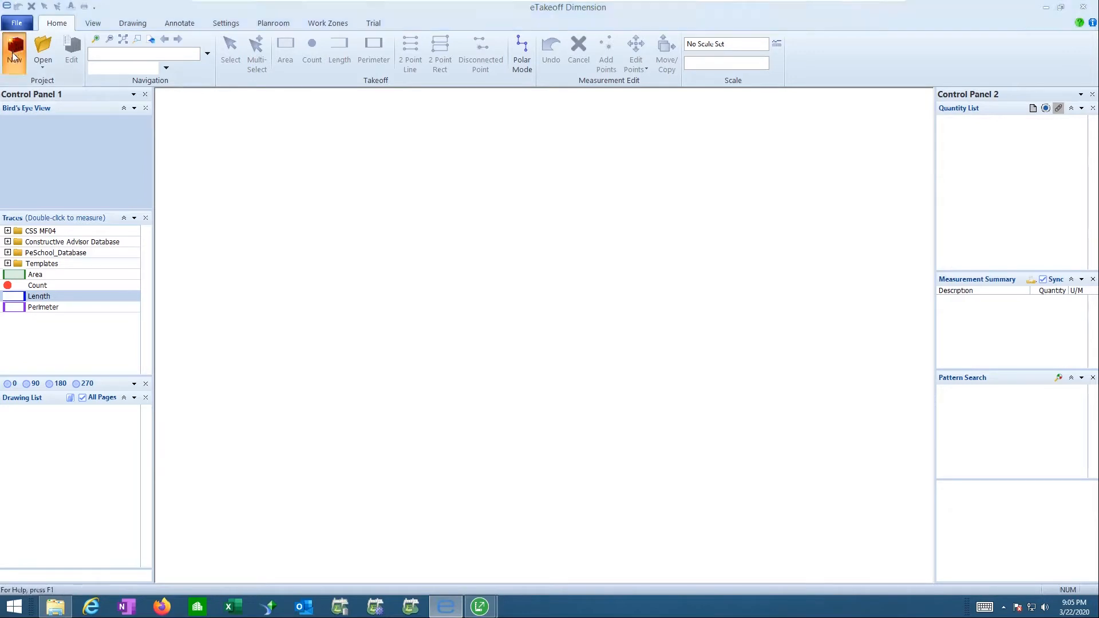
- Create a new project in the Sage100 folder and add all listed drawings
left_click(14, 51)
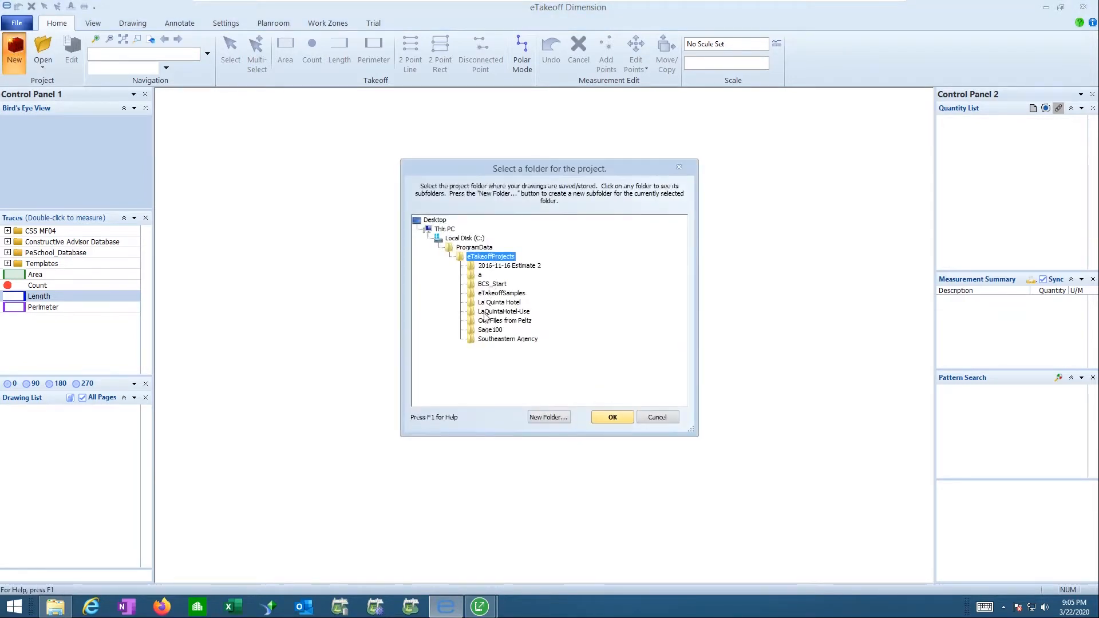
left_click(461, 256)
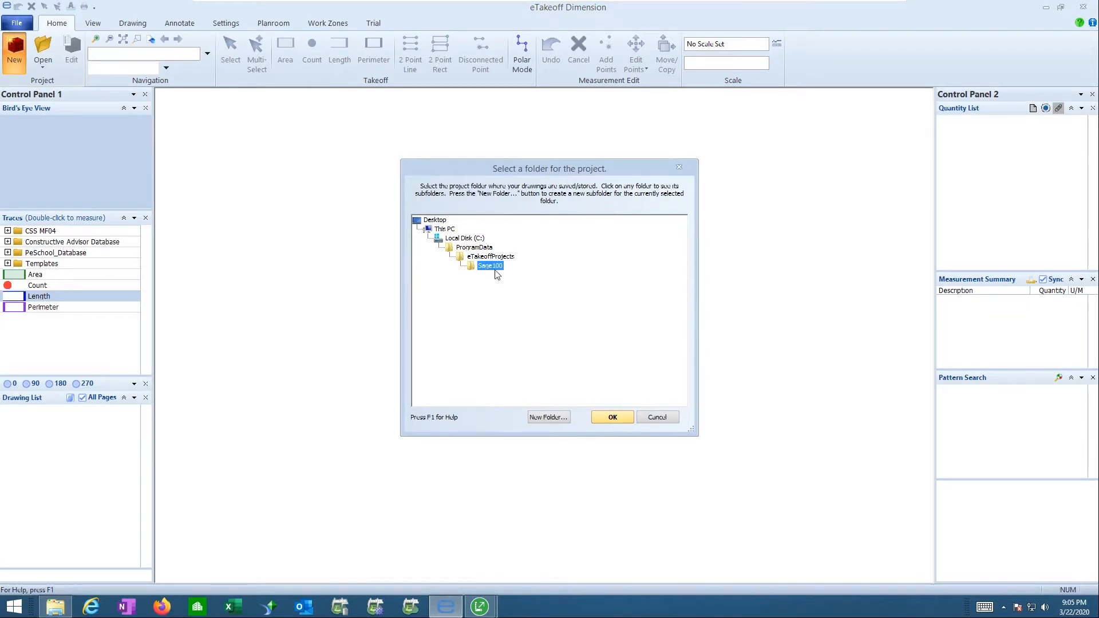
mouse_move(495, 272)
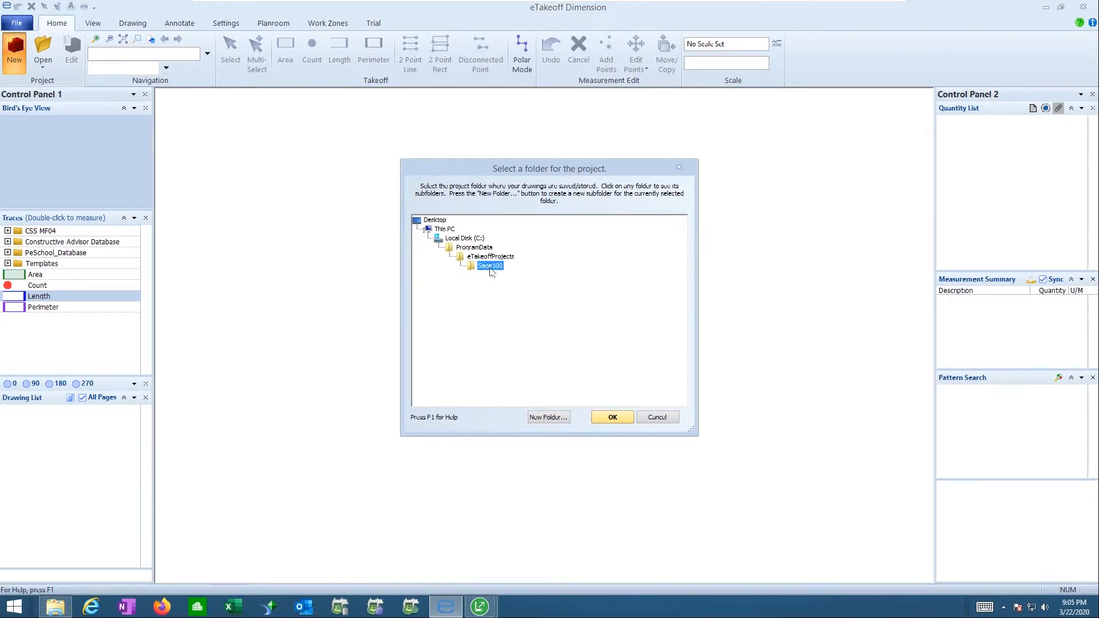
left_click(611, 416)
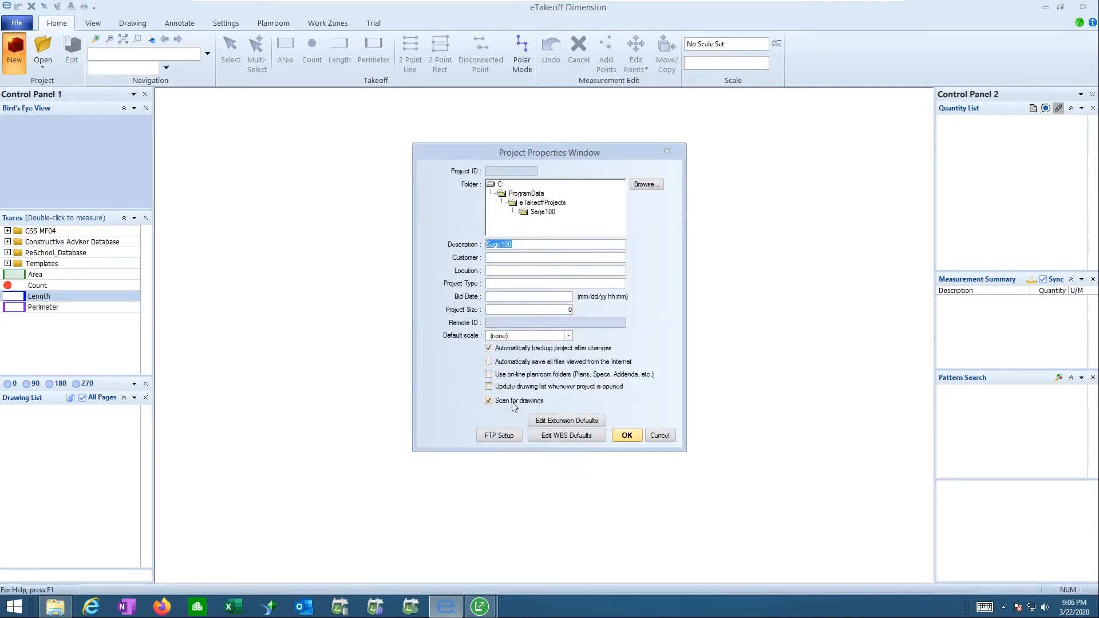
left_click(626, 435)
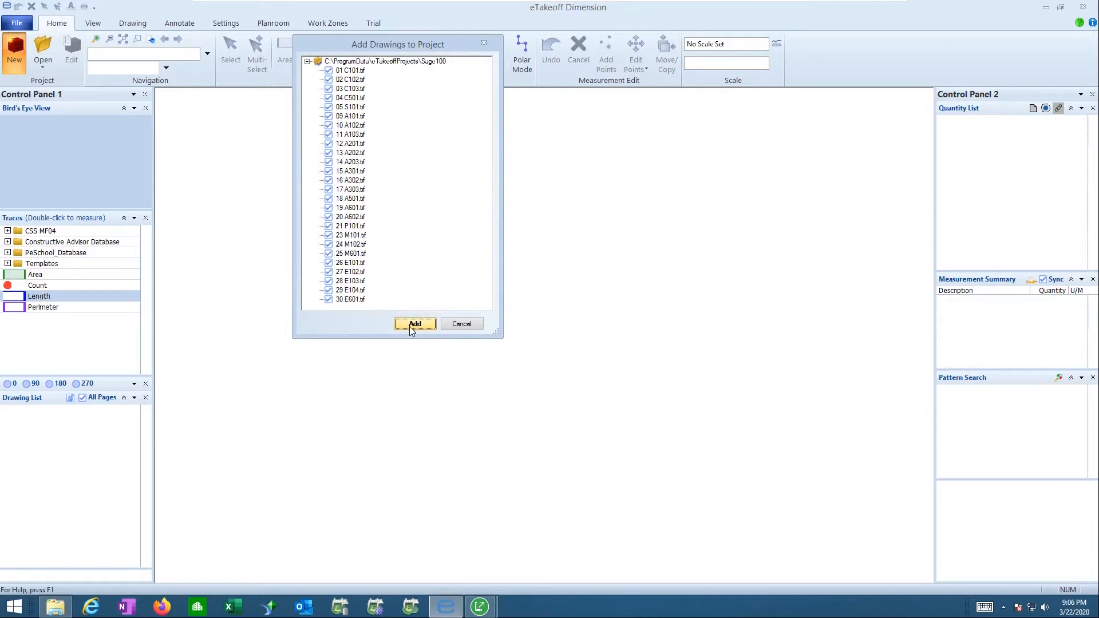
left_click(414, 324)
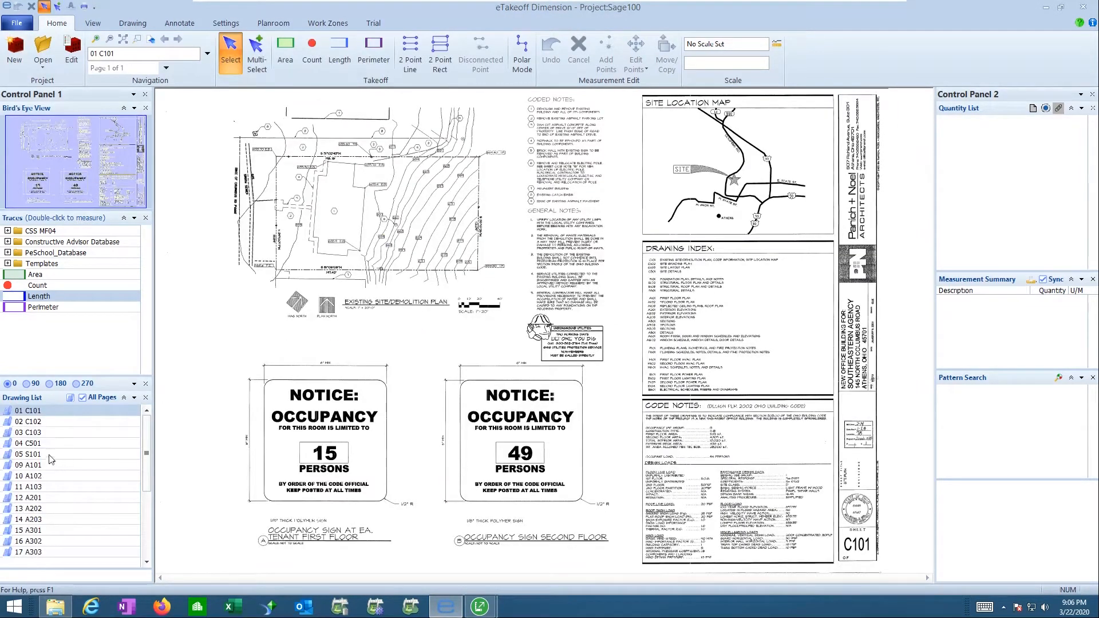
- Open sheet 05 S101 showing the 1/4" = 1'-0" scale note
left_click(35, 454)
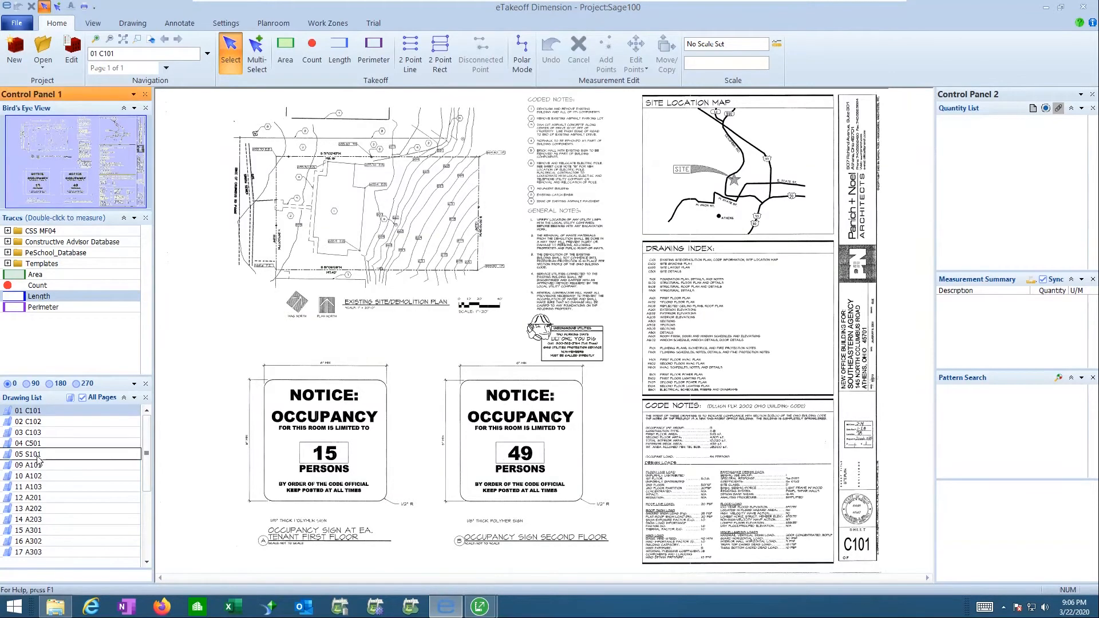
left_click(33, 454)
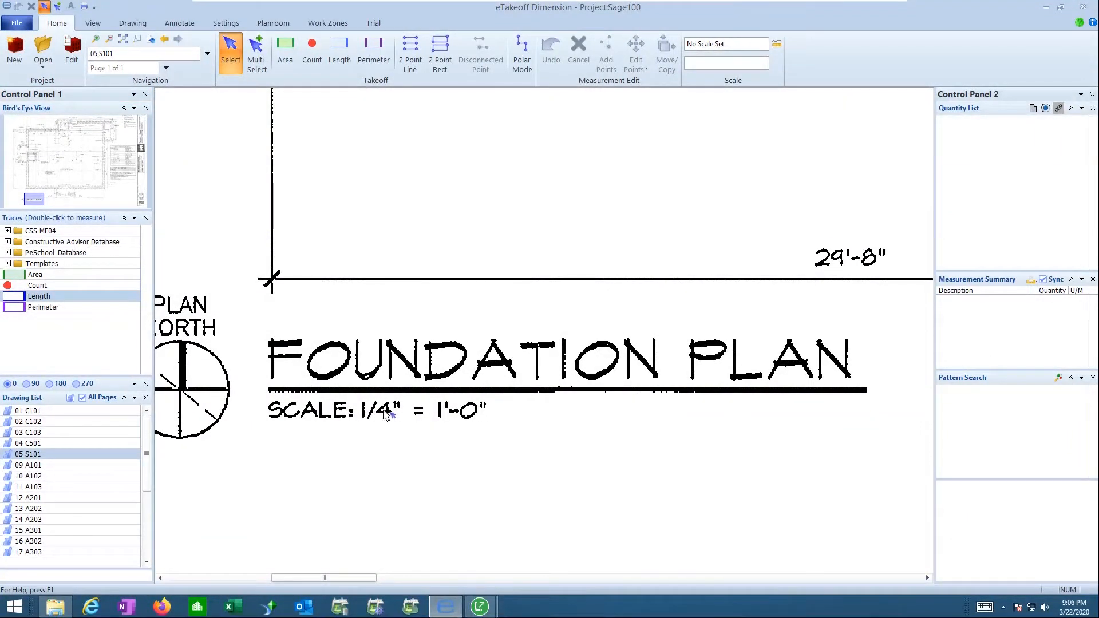
mouse_move(777, 43)
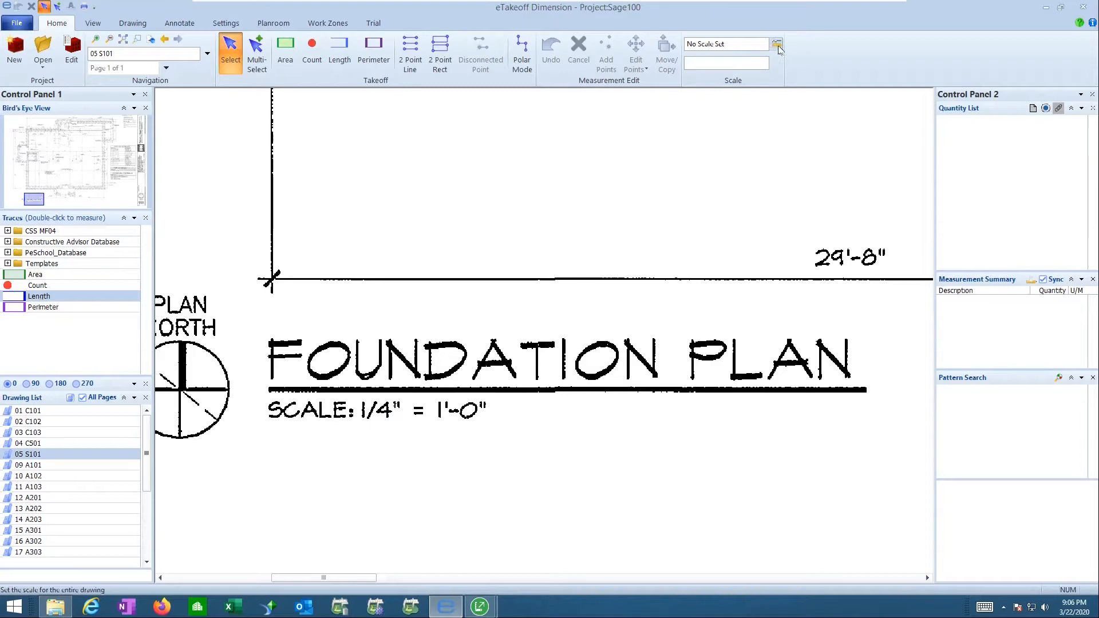
- Set S101's drawing scale to the standard 1/4 Inch = 1 Foot
left_click(777, 44)
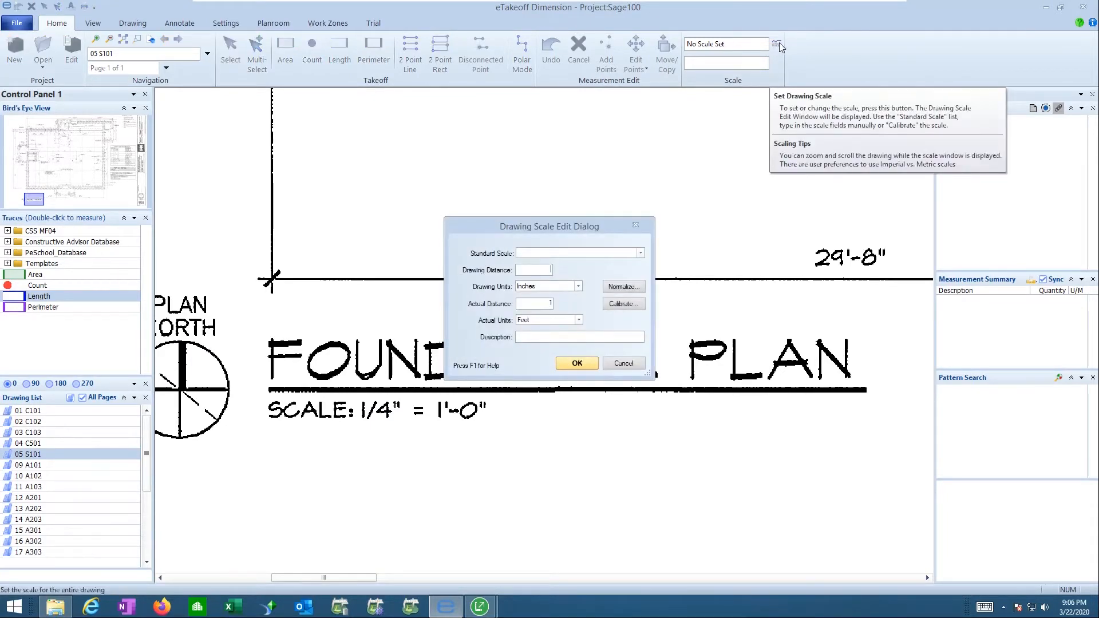
left_click(639, 253)
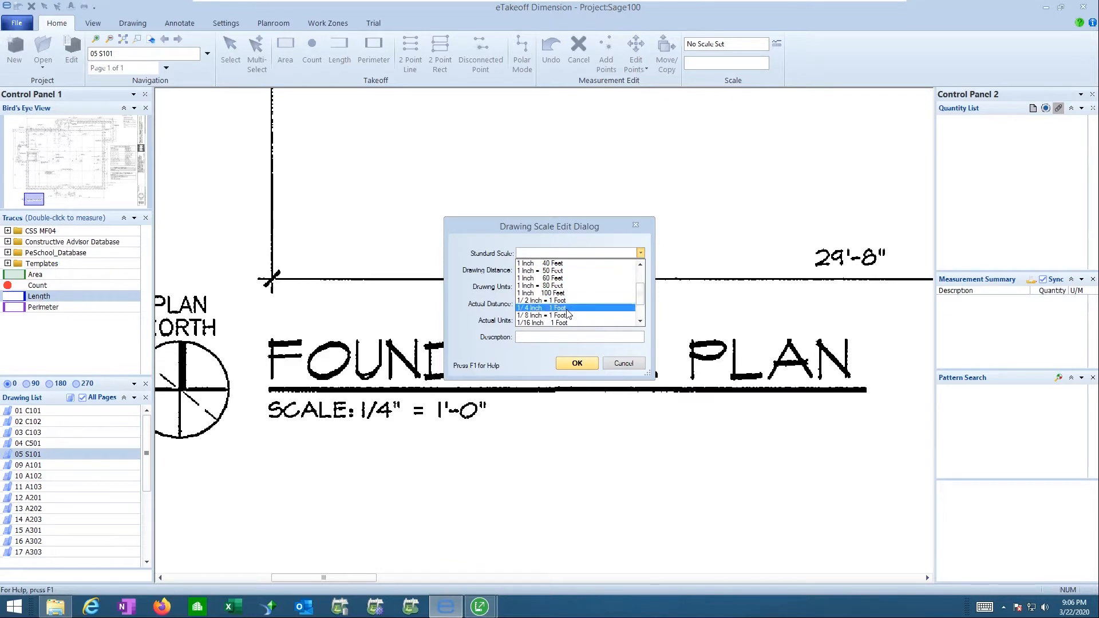
left_click(576, 363)
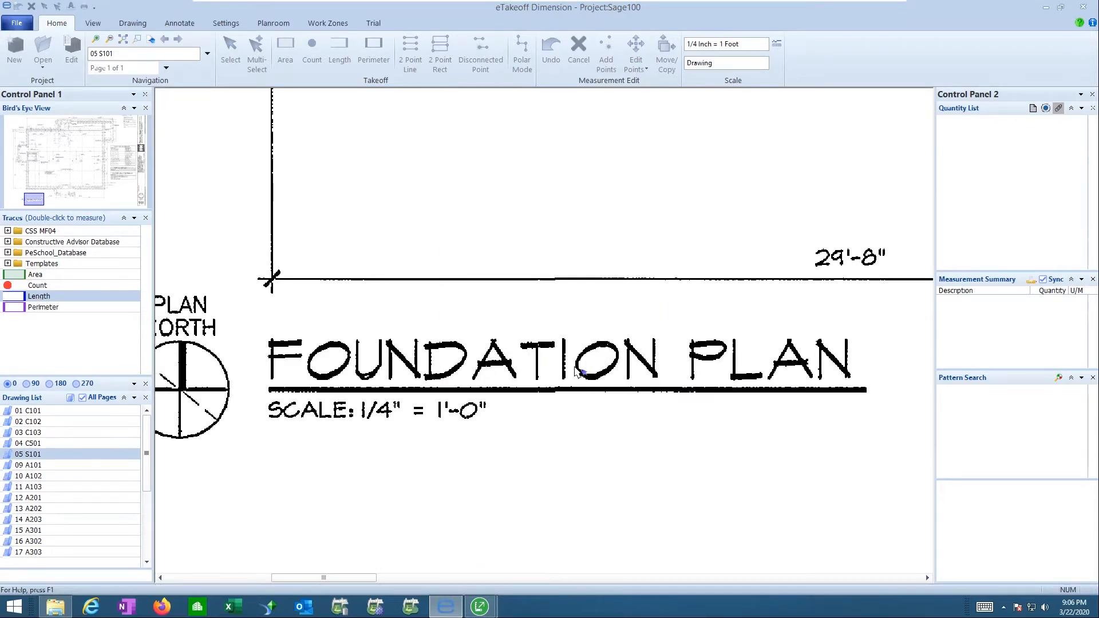
left_click(231, 50)
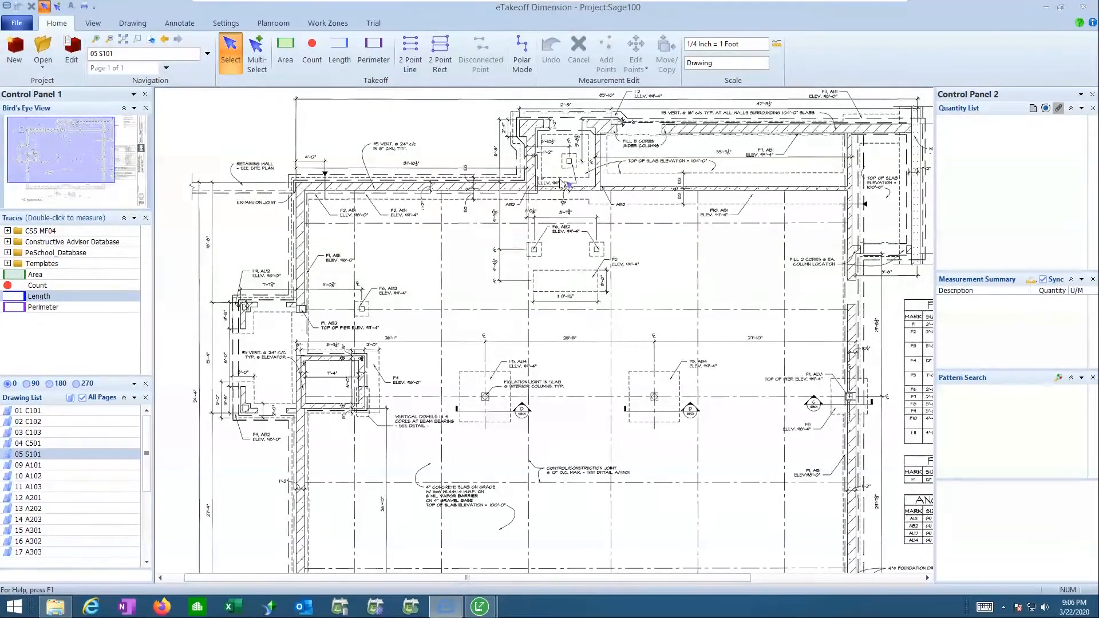
mouse_move(792, 137)
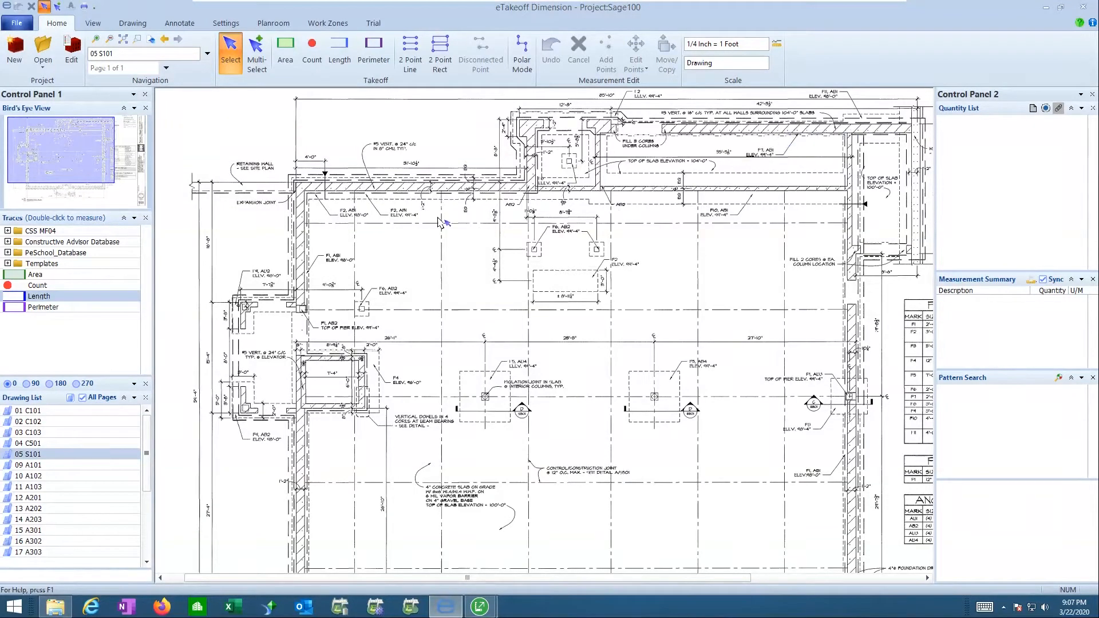
- Trace the upper footing as a length takeoff with a disconnected leg, totalling 49.80 ft
left_click(339, 53)
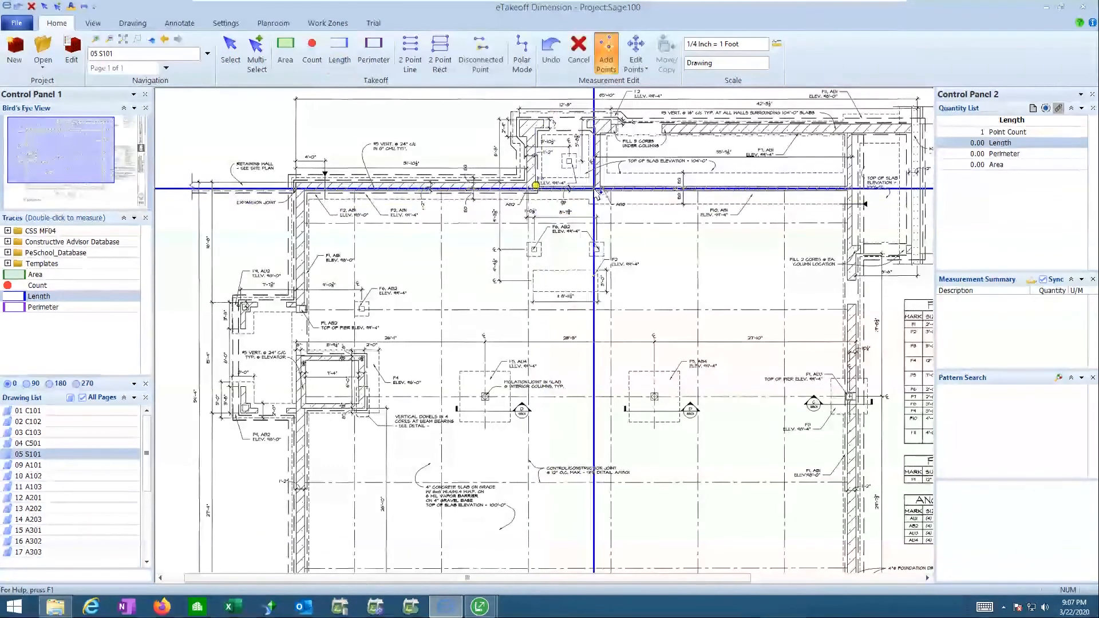
left_click(596, 185)
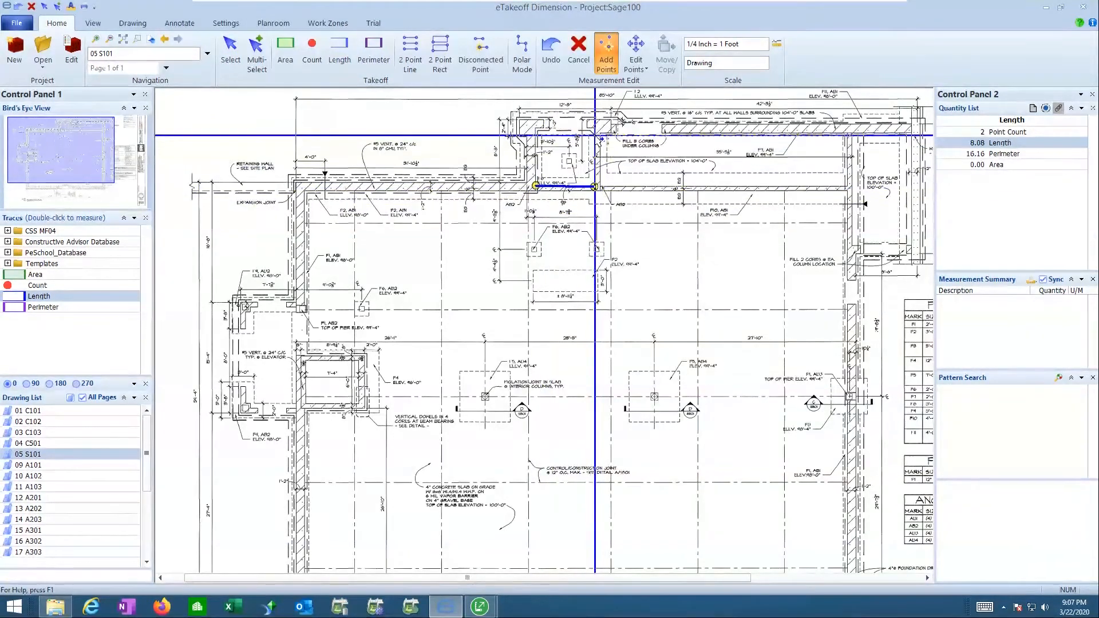
left_click(637, 282)
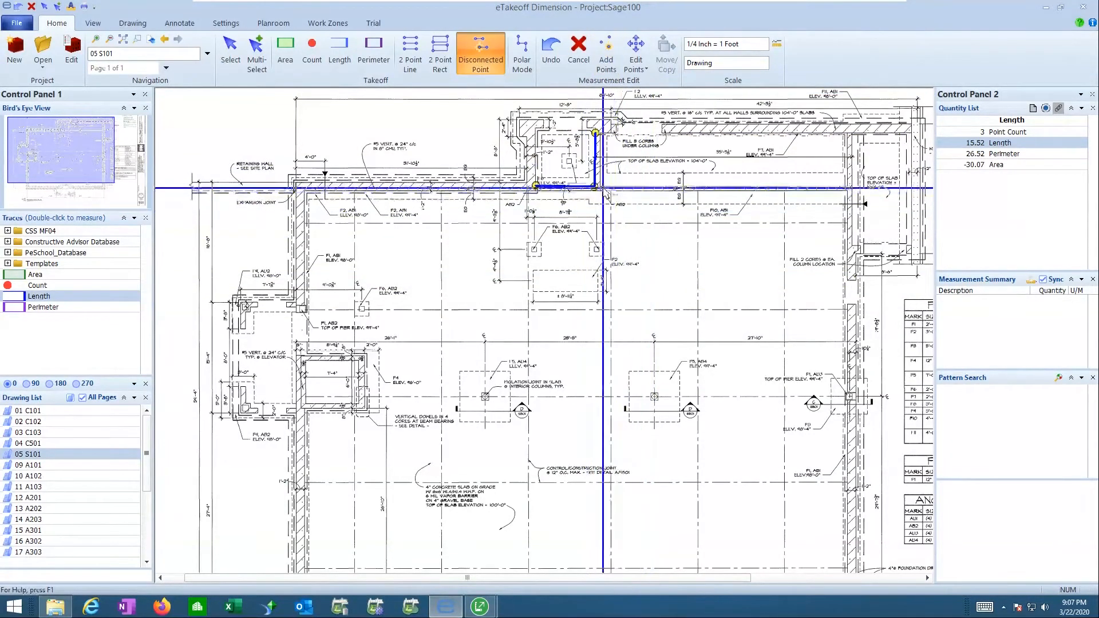
left_click(606, 53)
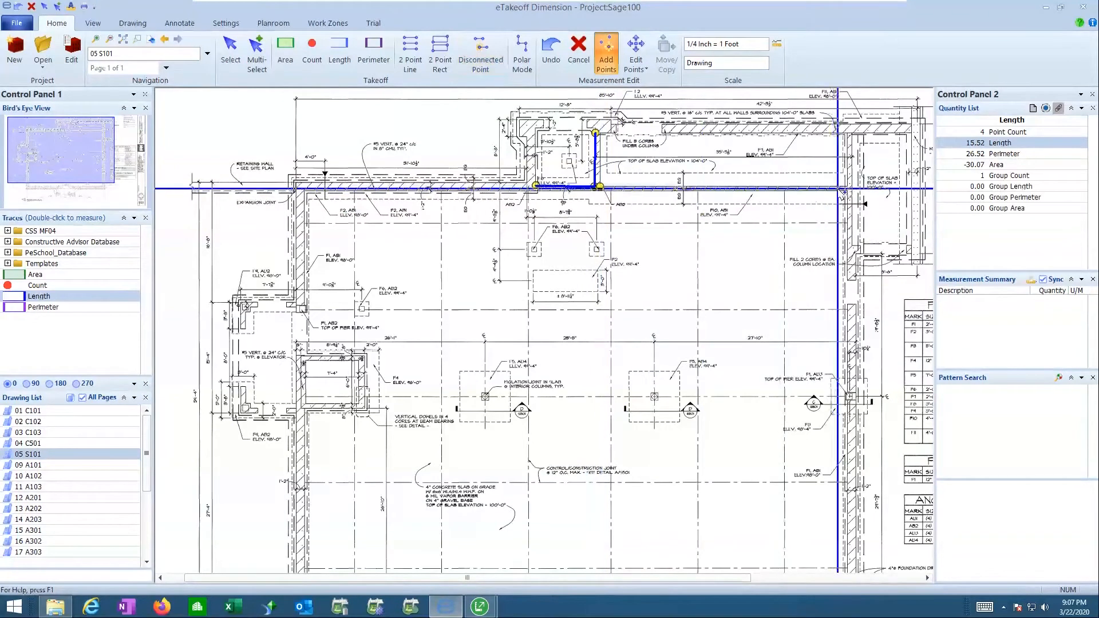
left_click(848, 187)
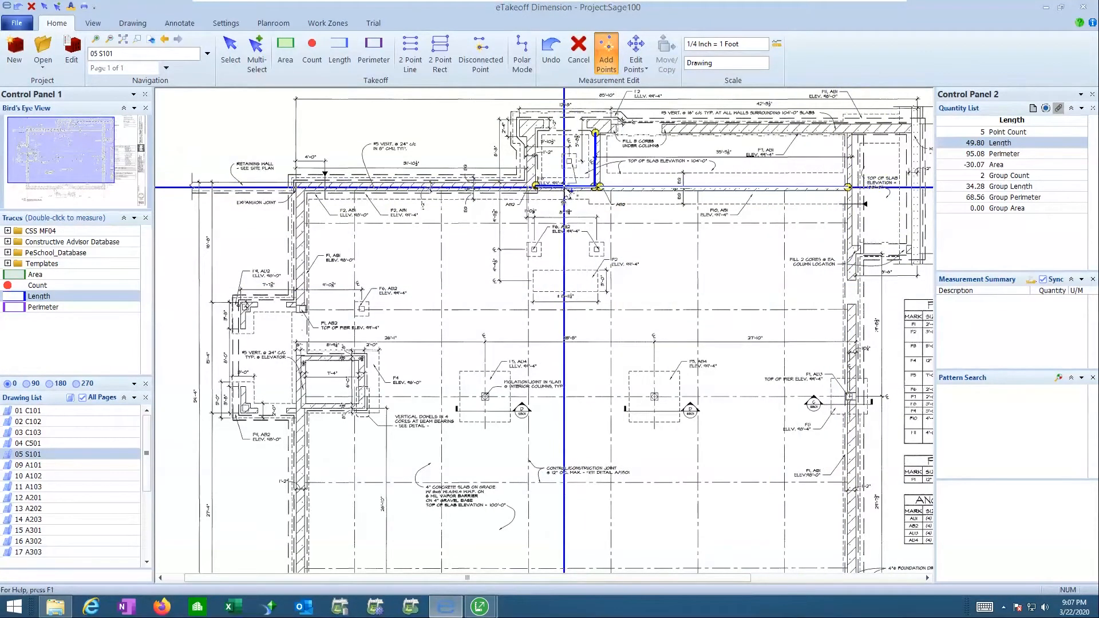
- Finish the first trace and draw a 110.05 ft trace along the left and top outer footing
right_click(561, 196)
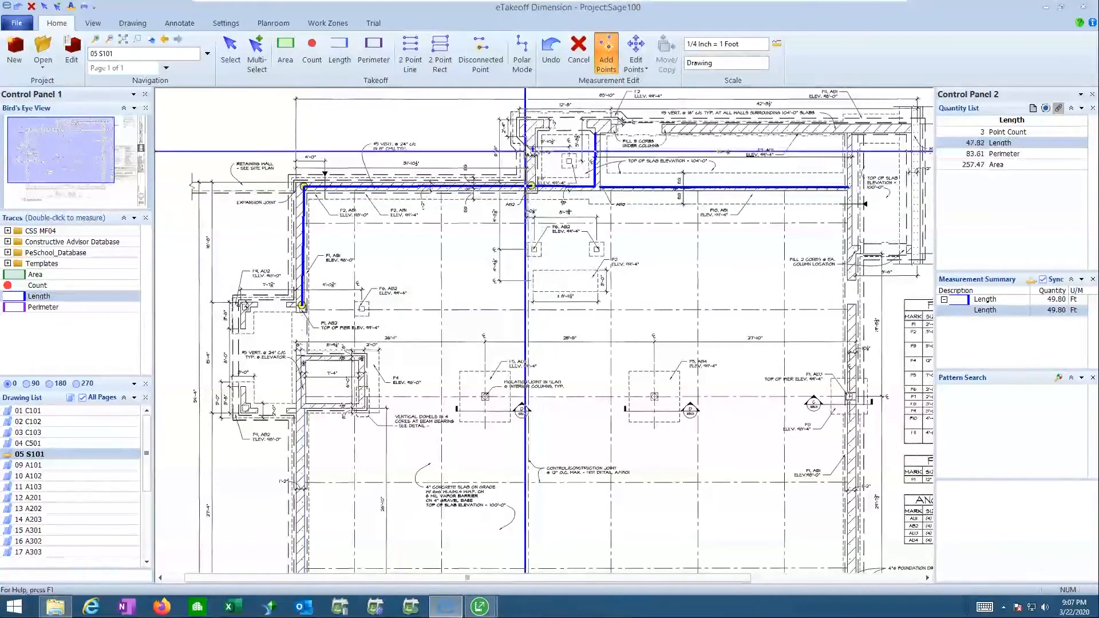
left_click(603, 123)
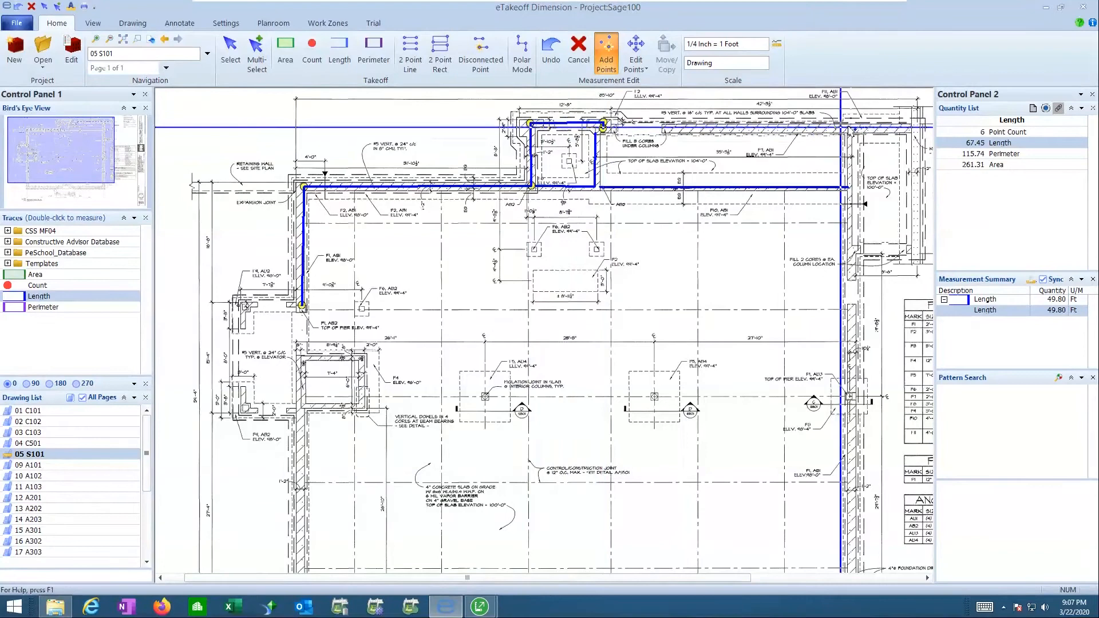
left_click(911, 127)
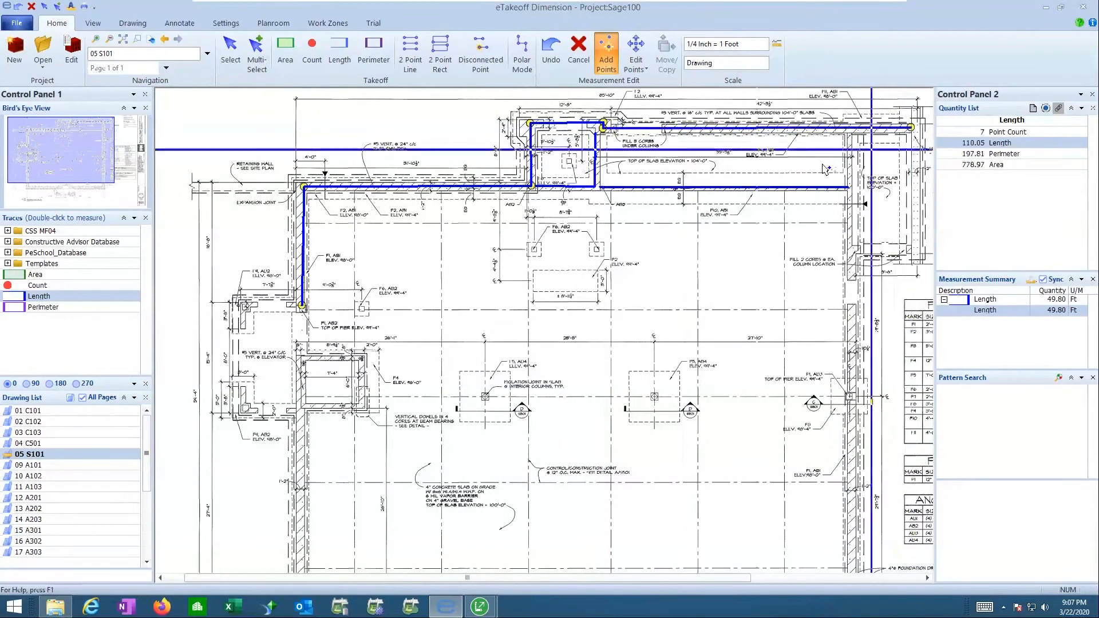
mouse_move(484, 389)
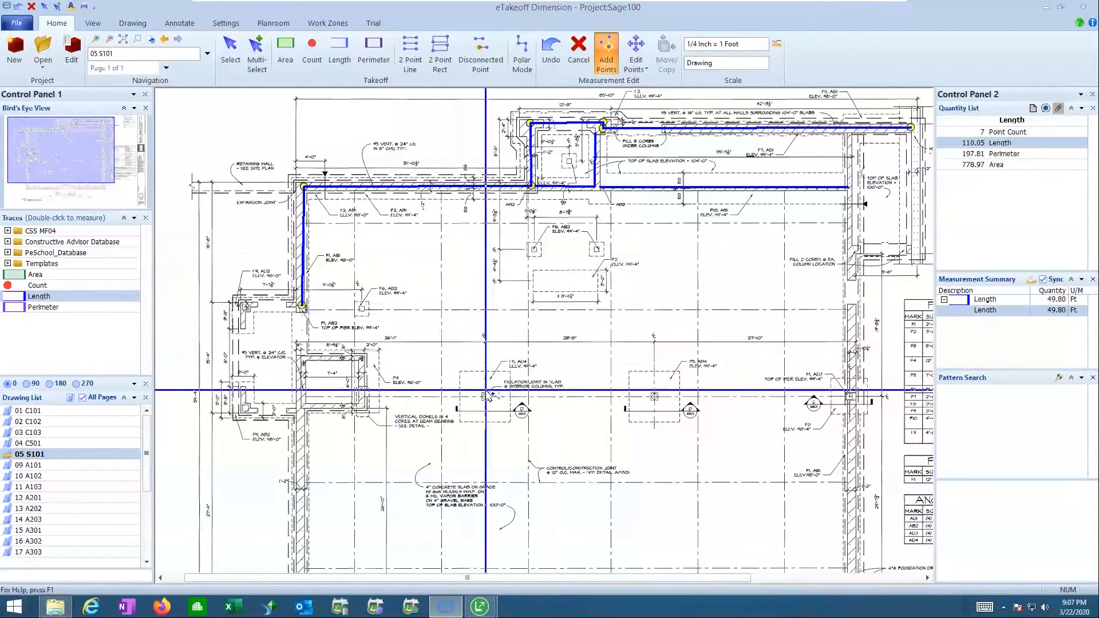
left_click(230, 53)
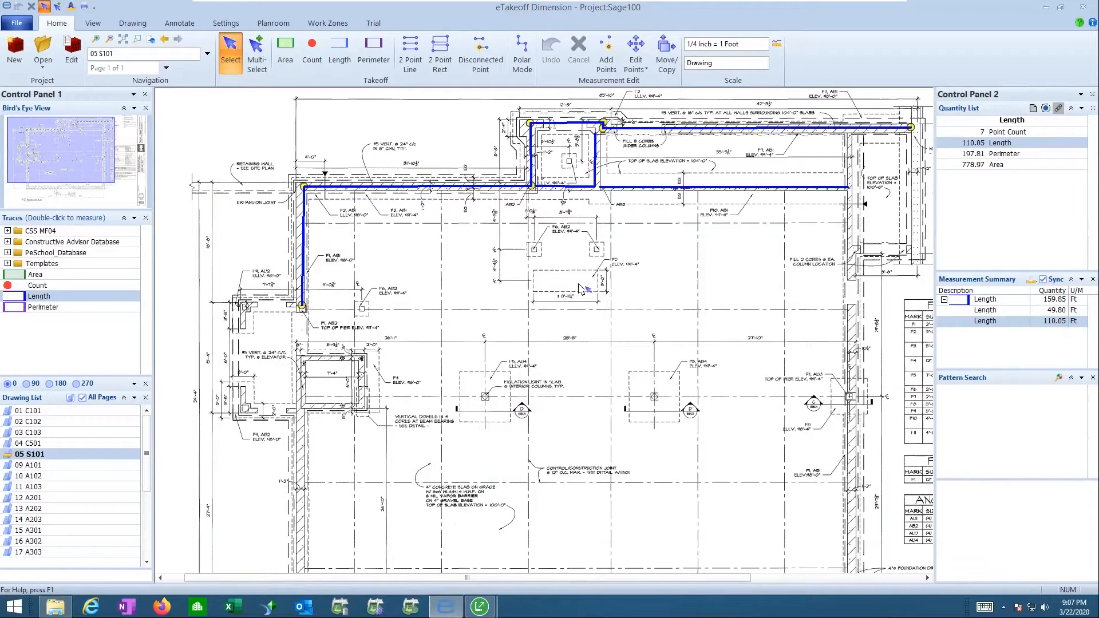
mouse_move(297, 235)
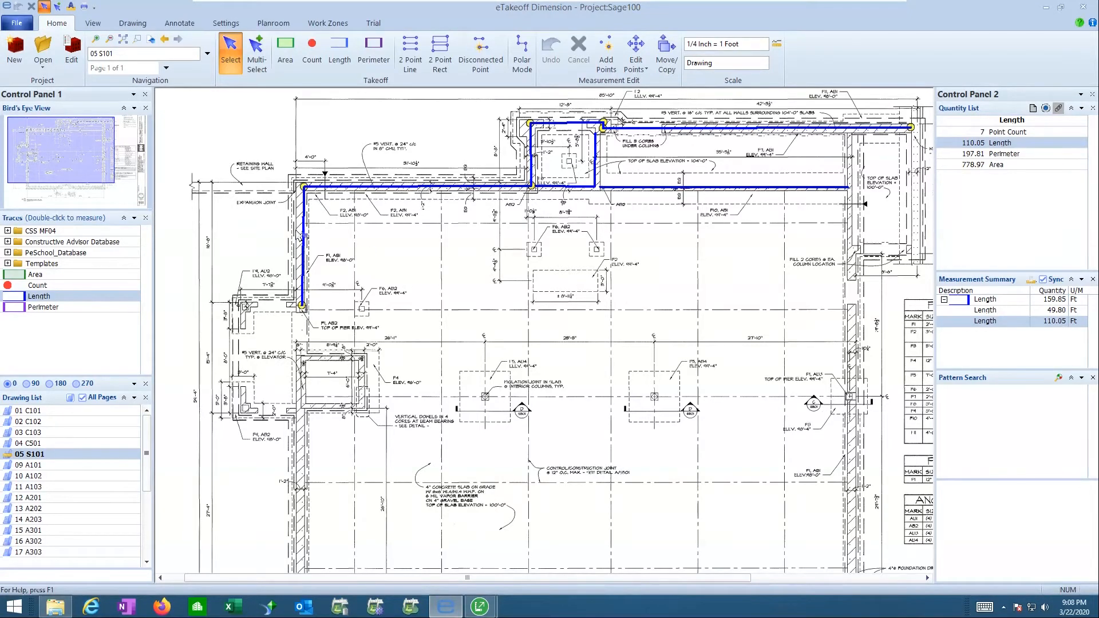
- Describe the 110.05 ft trace as 'Ftg 2 - 2.5 x 36"' and colour its line orange
right_click(490, 193)
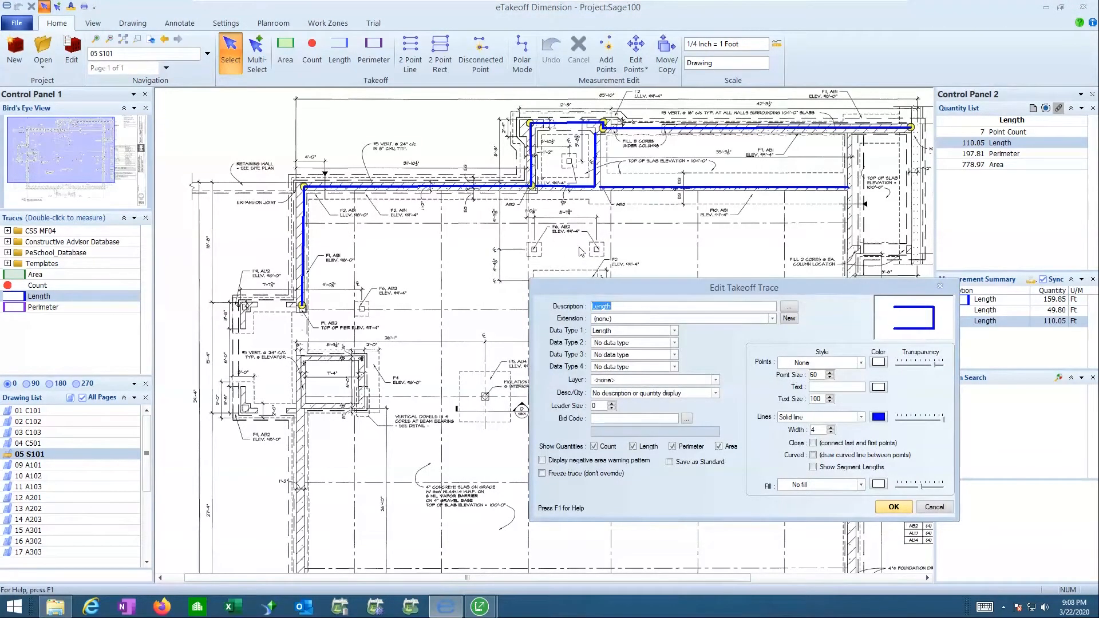
type("Fig 2 -")
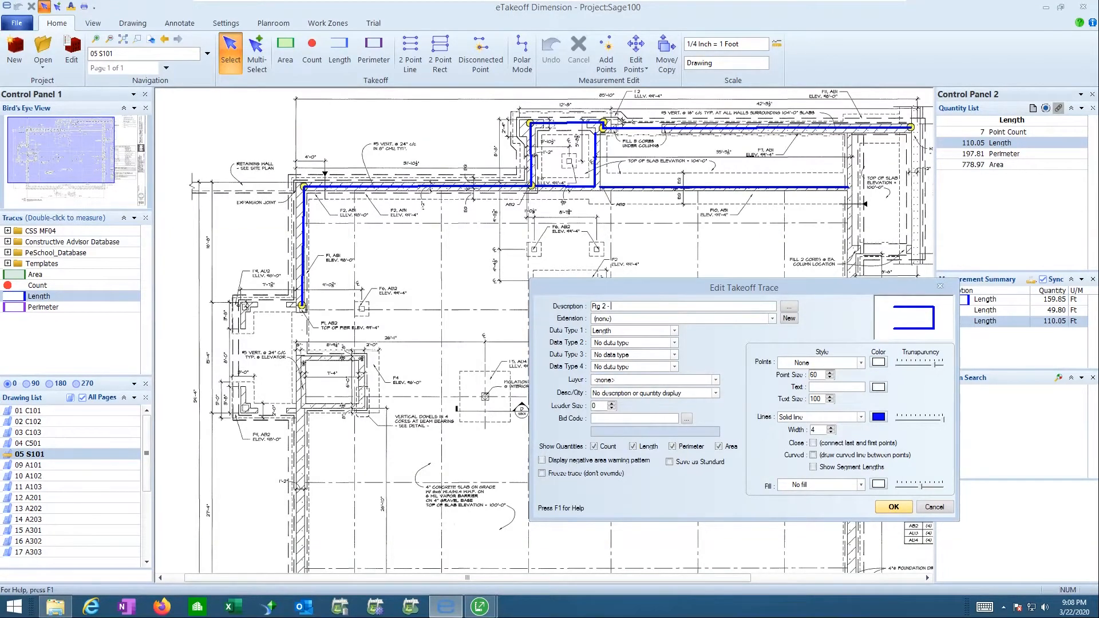
type("2.5")
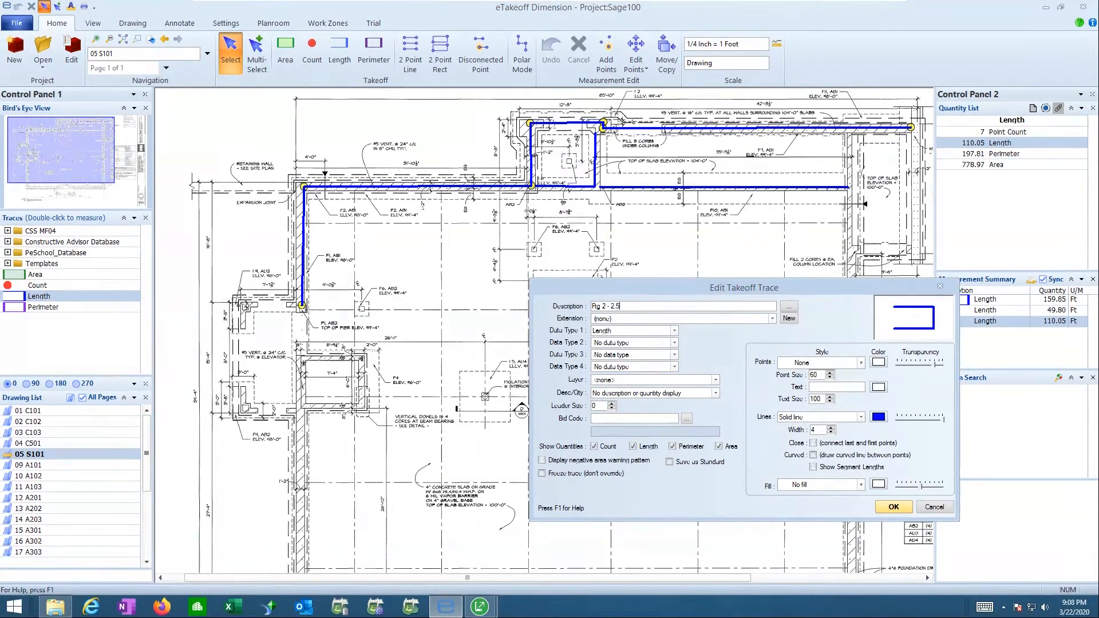
type("x 36\"")
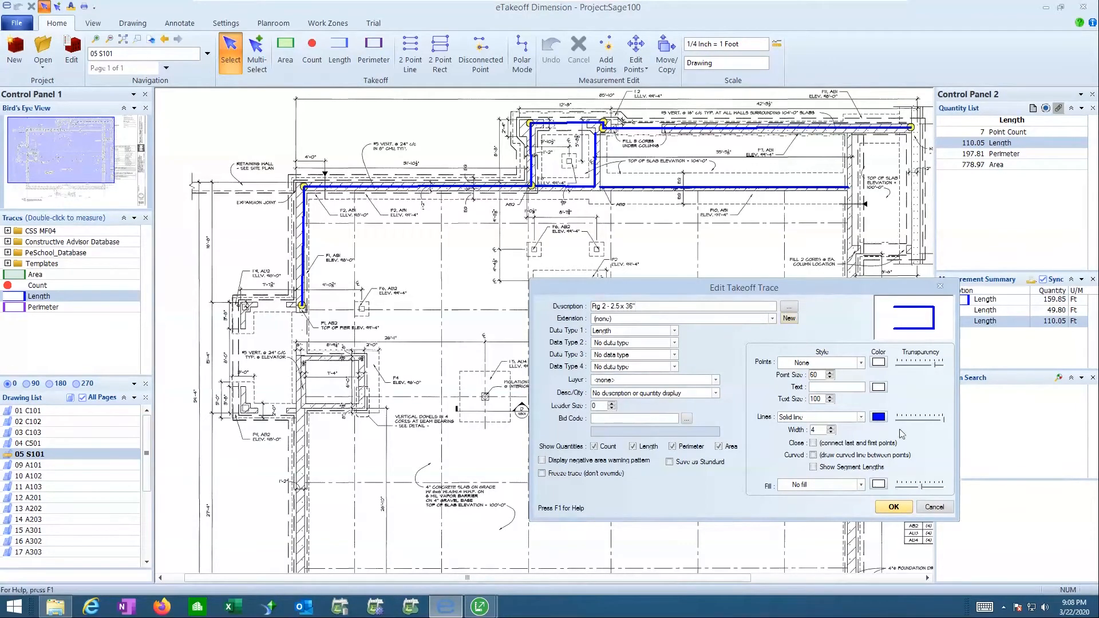
left_click(878, 416)
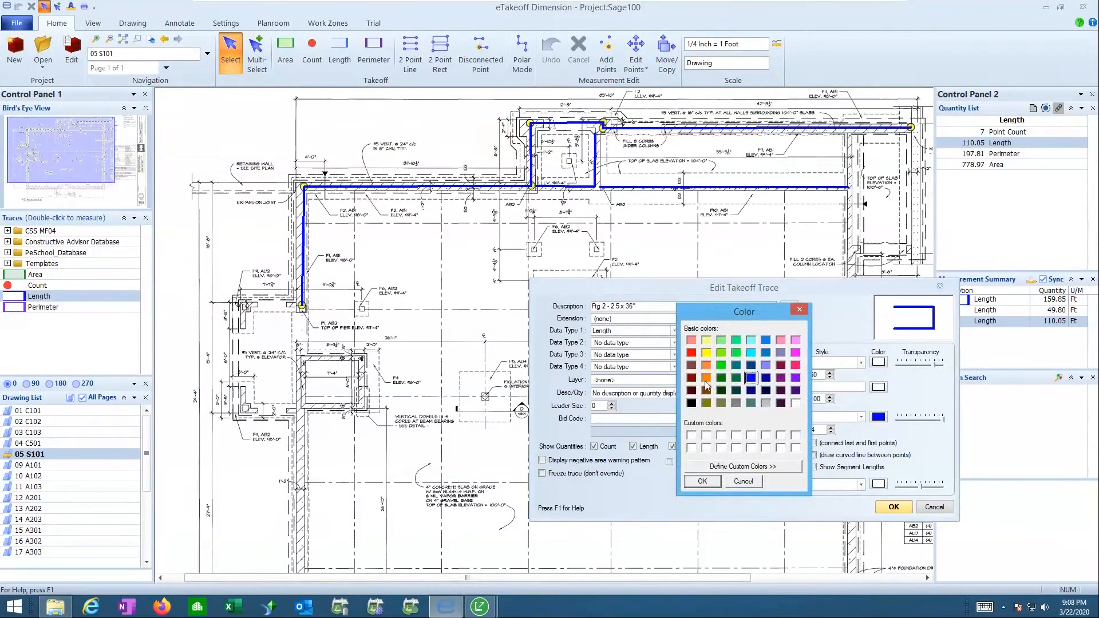
left_click(702, 481)
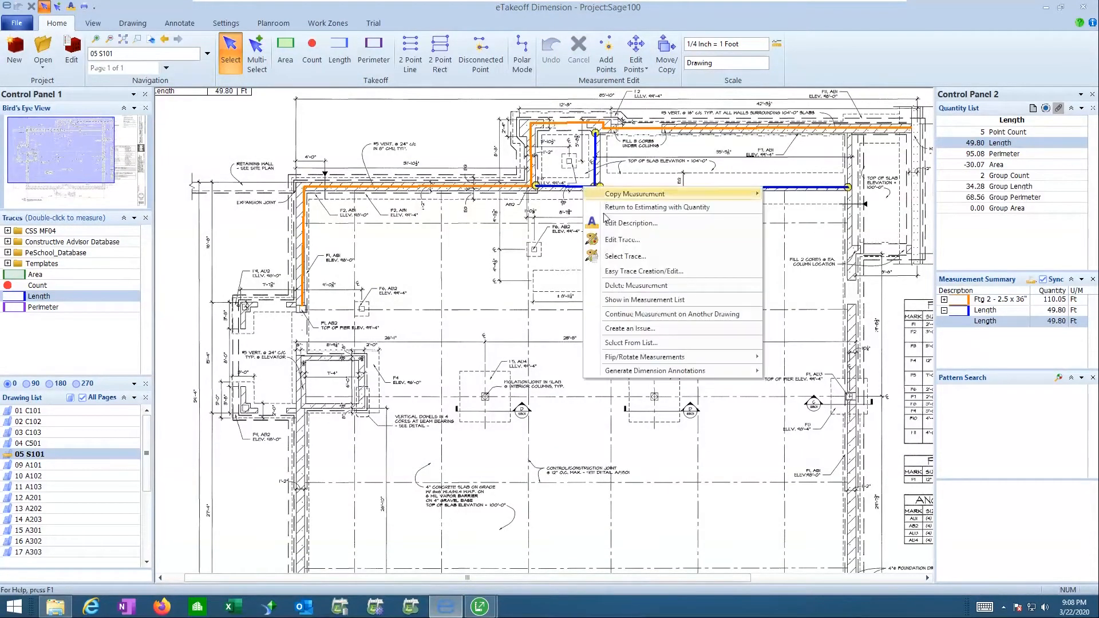
- Give the 49.80 ft trace the description 'Ftg 1 - 6" x 12"'
left_click(621, 240)
type("Ftg 1 -")
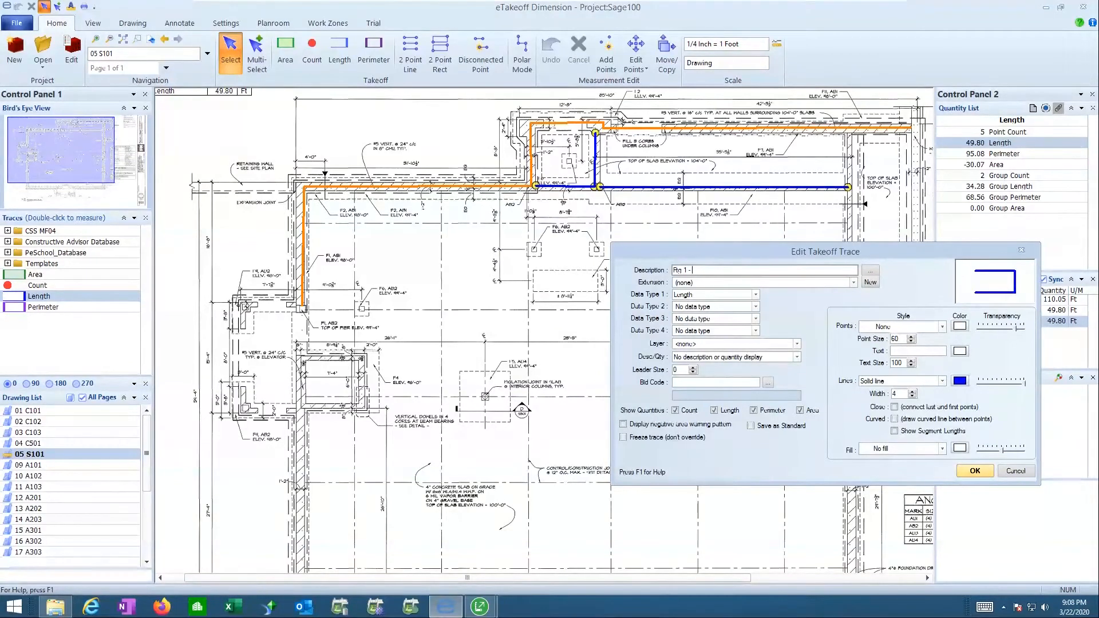
type("6' x")
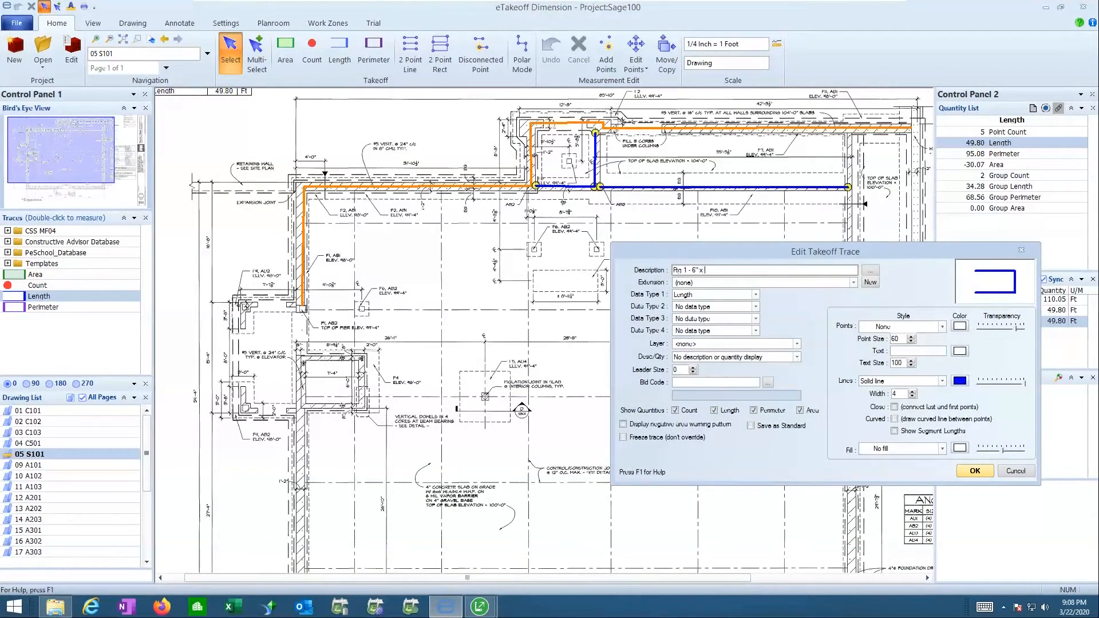
type("12\"")
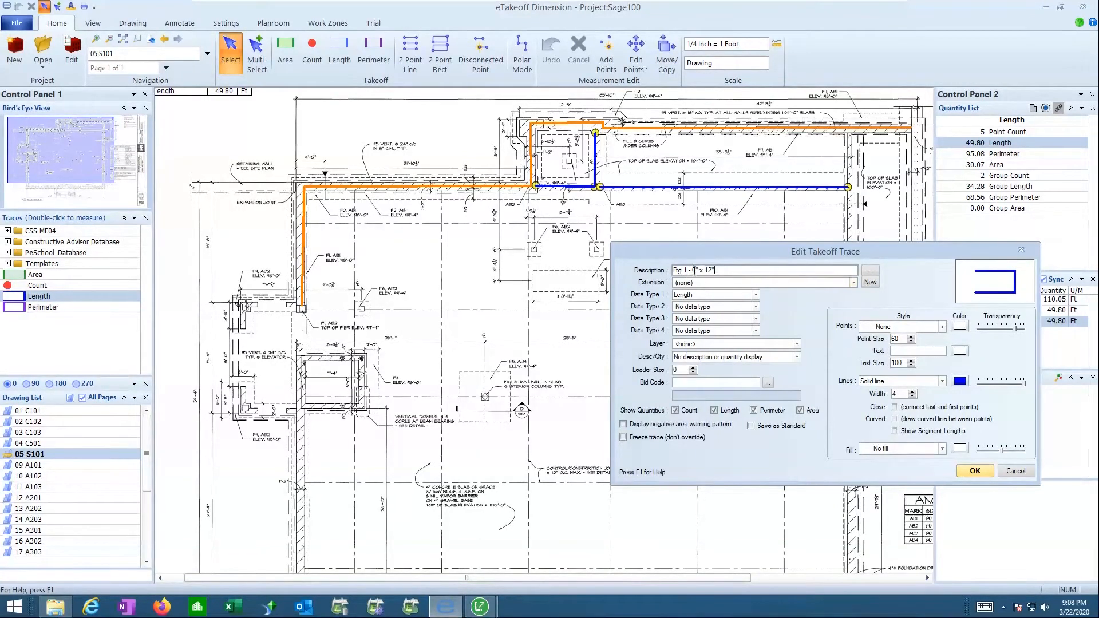
left_click(974, 471)
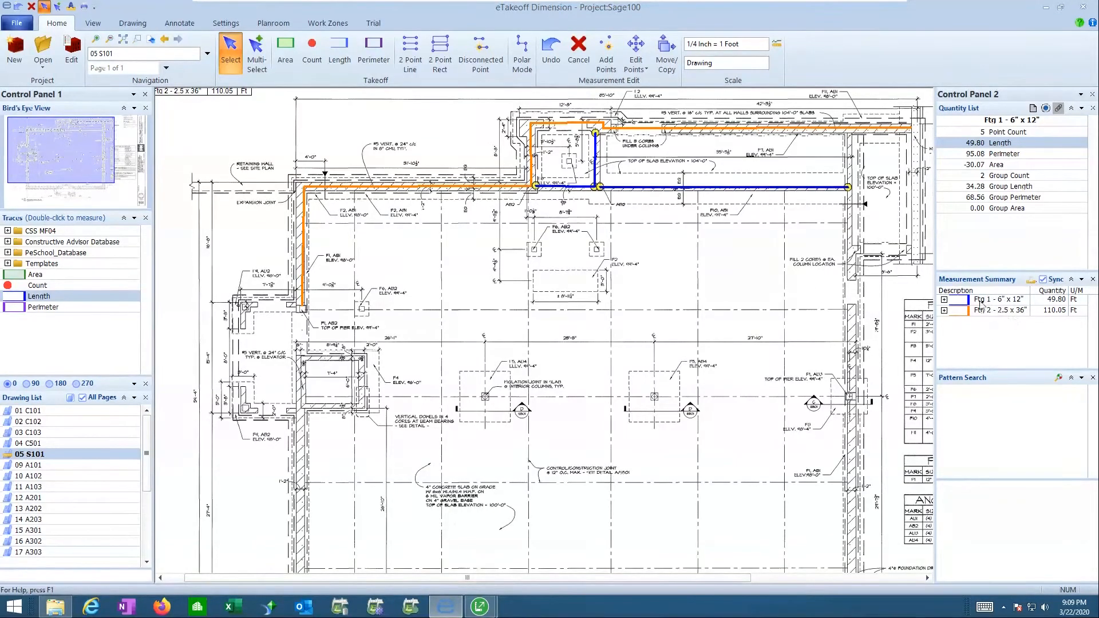
mouse_move(633, 195)
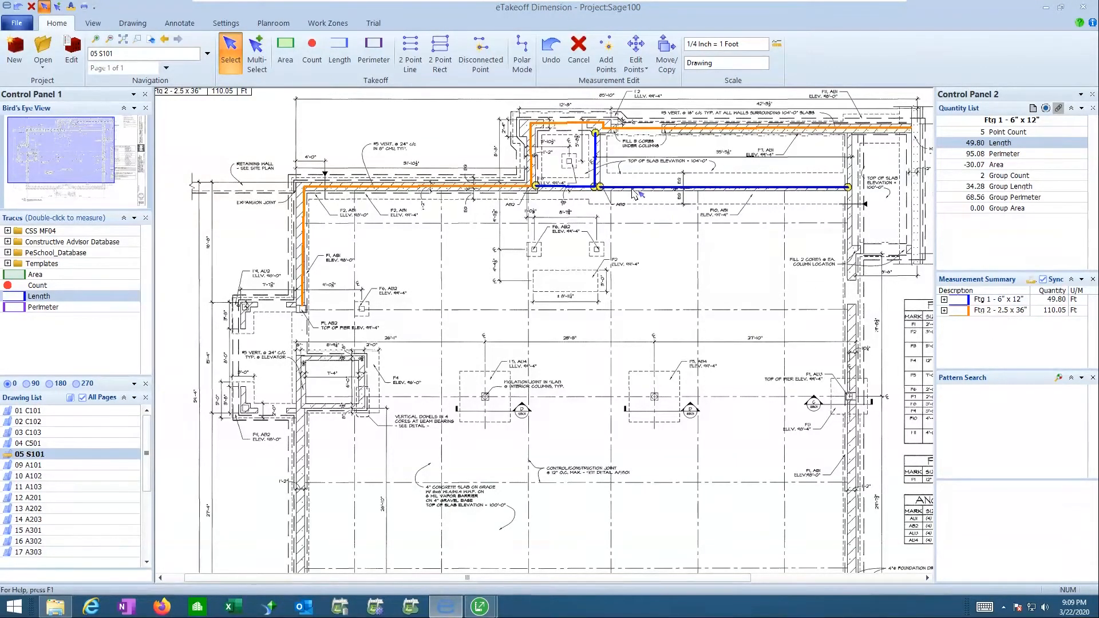
- Send the Ftg 1 trace's 49.80 ft quantity back to the Sage estimate
right_click(634, 195)
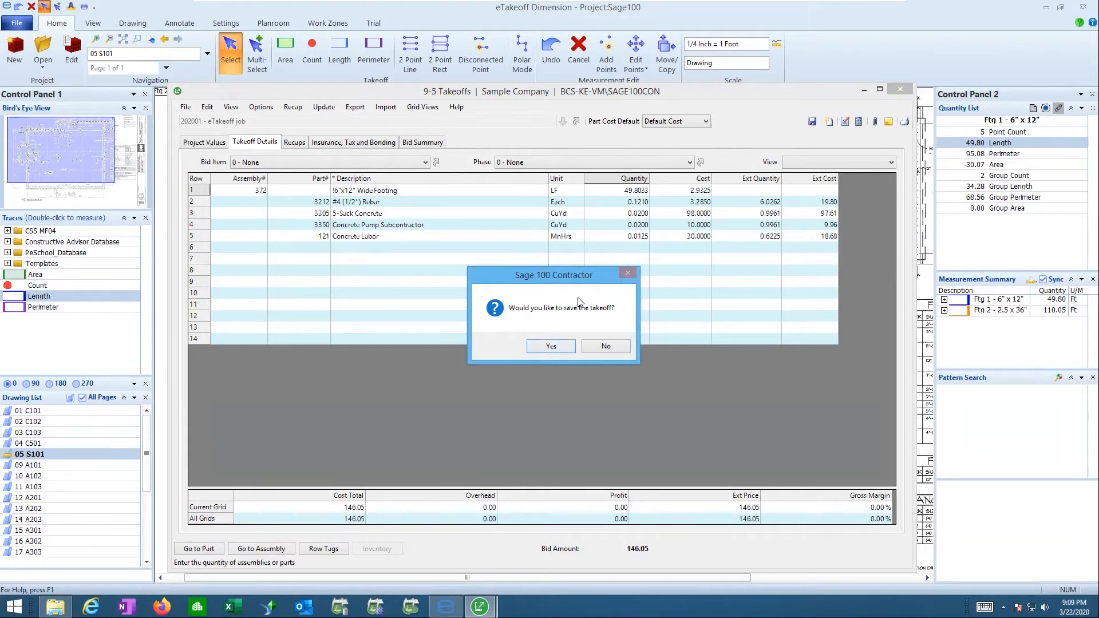
- Answer the save prompt and put footing assembly 373 in takeoff row 6
left_click(551, 346)
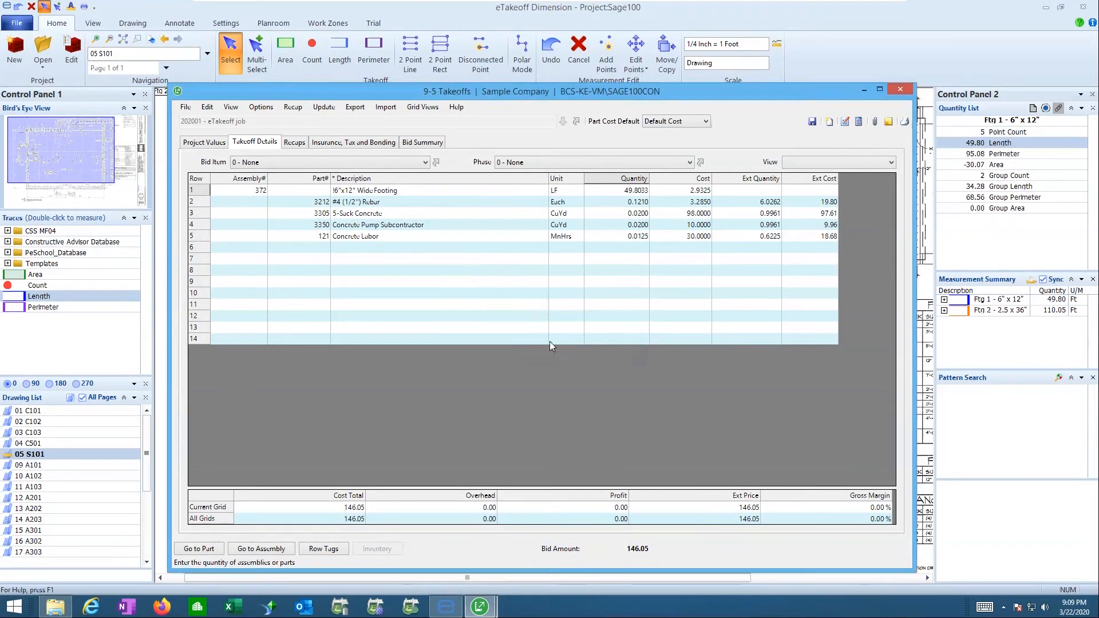
left_click(249, 247)
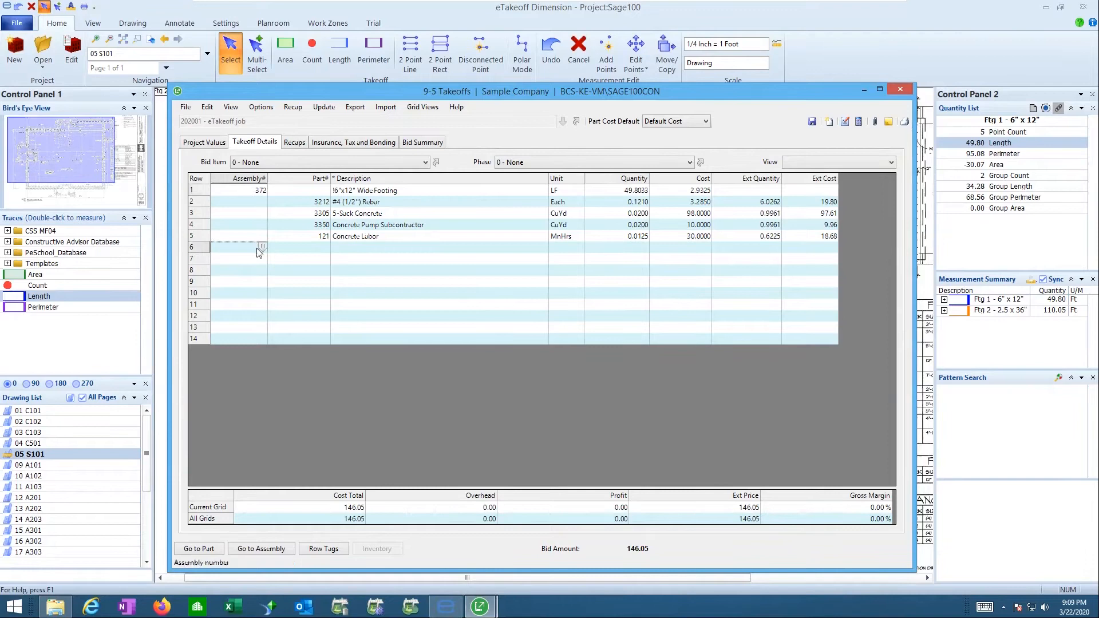
left_click(261, 247)
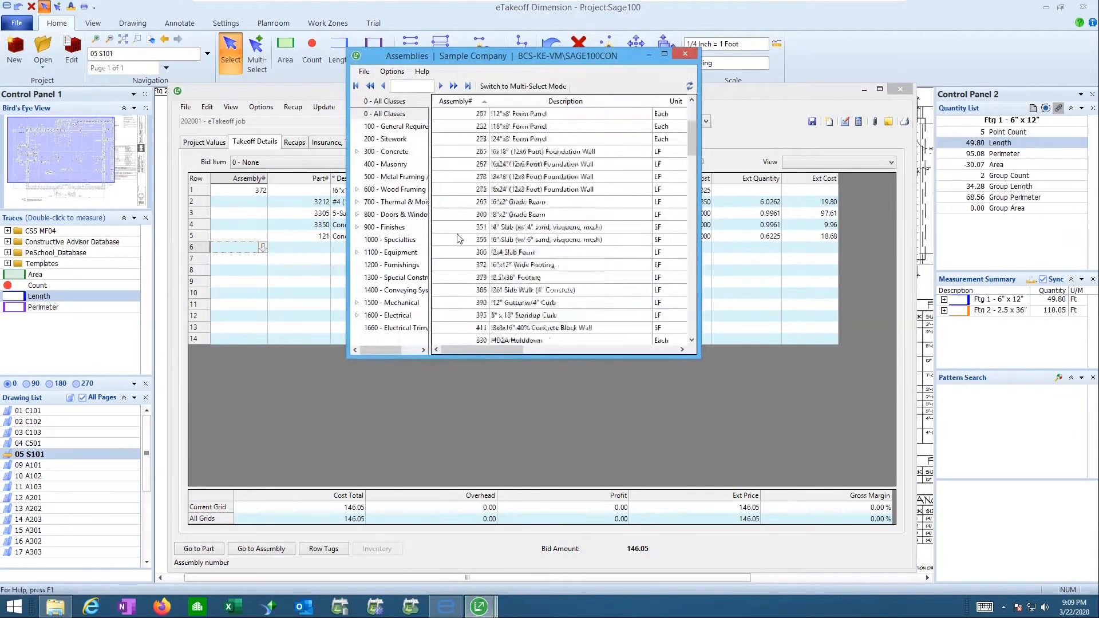
left_click(523, 278)
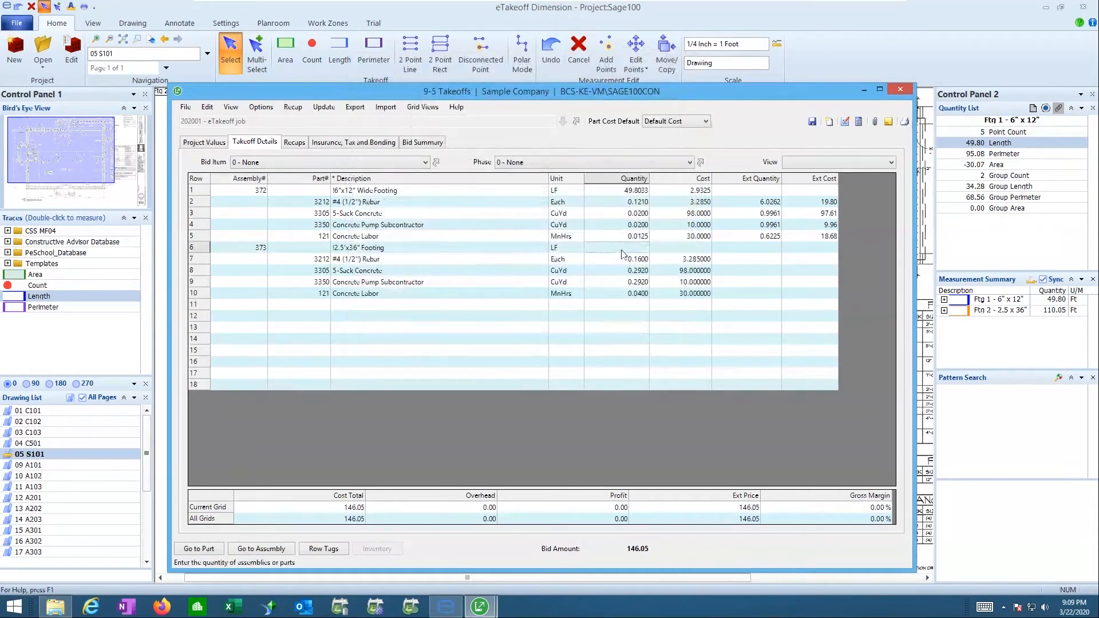
right_click(622, 252)
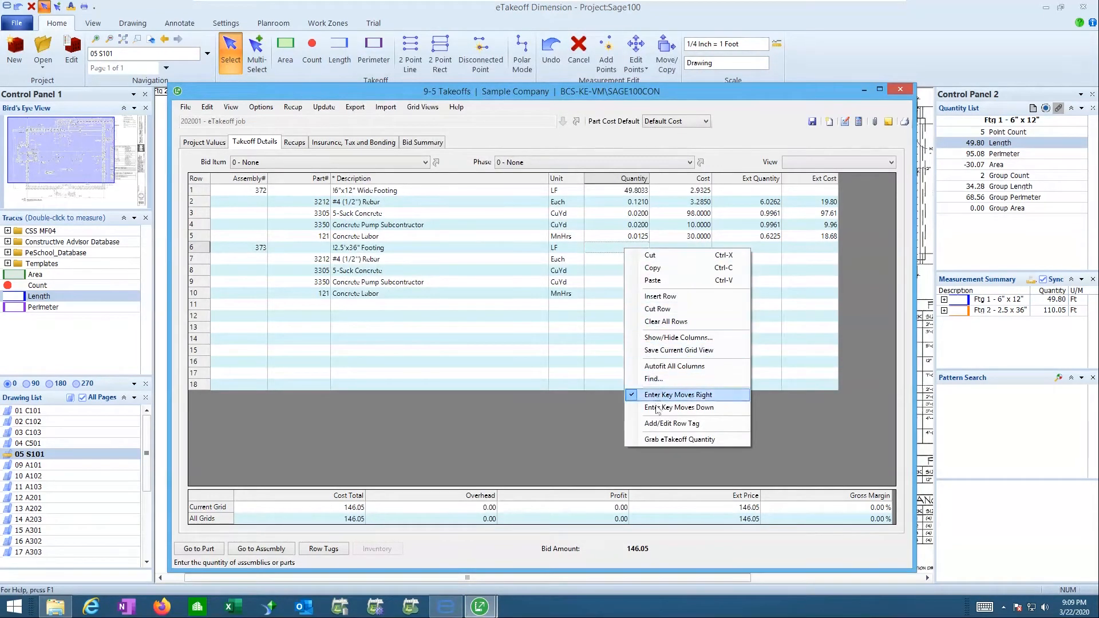
mouse_move(679, 407)
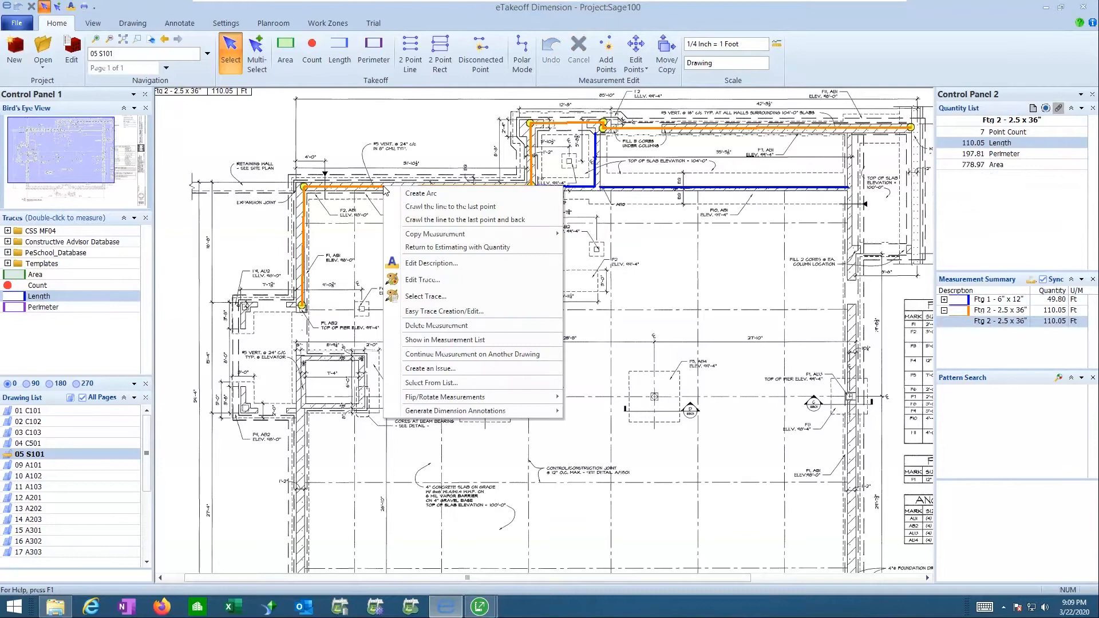
mouse_move(458, 246)
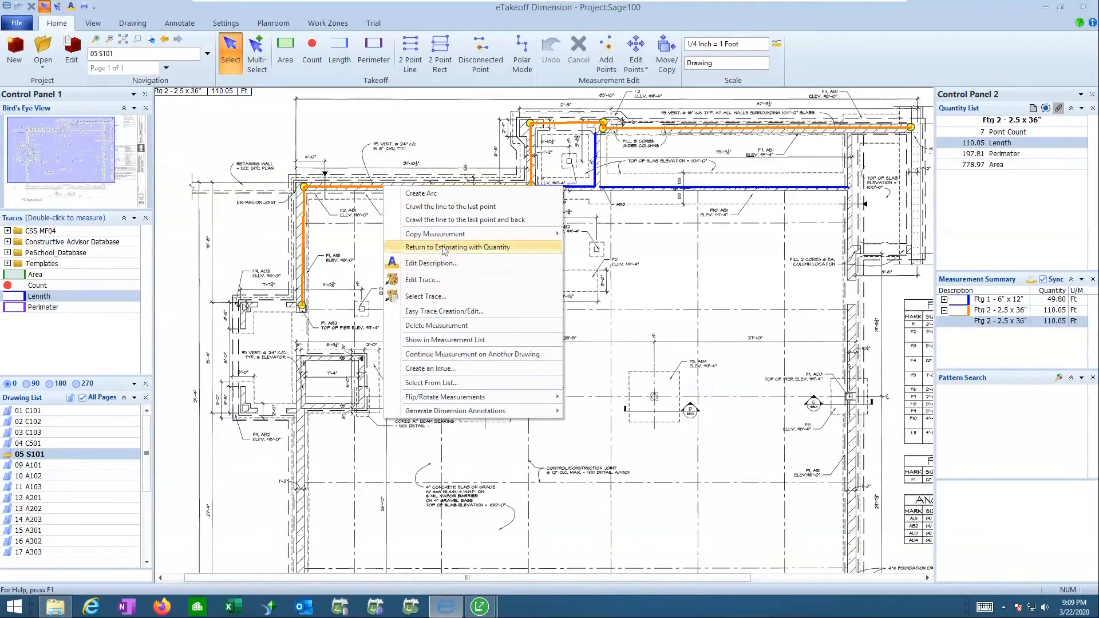
- Return the Ftg 2 trace's 110.05 ft length to assembly 373's quantity
left_click(457, 247)
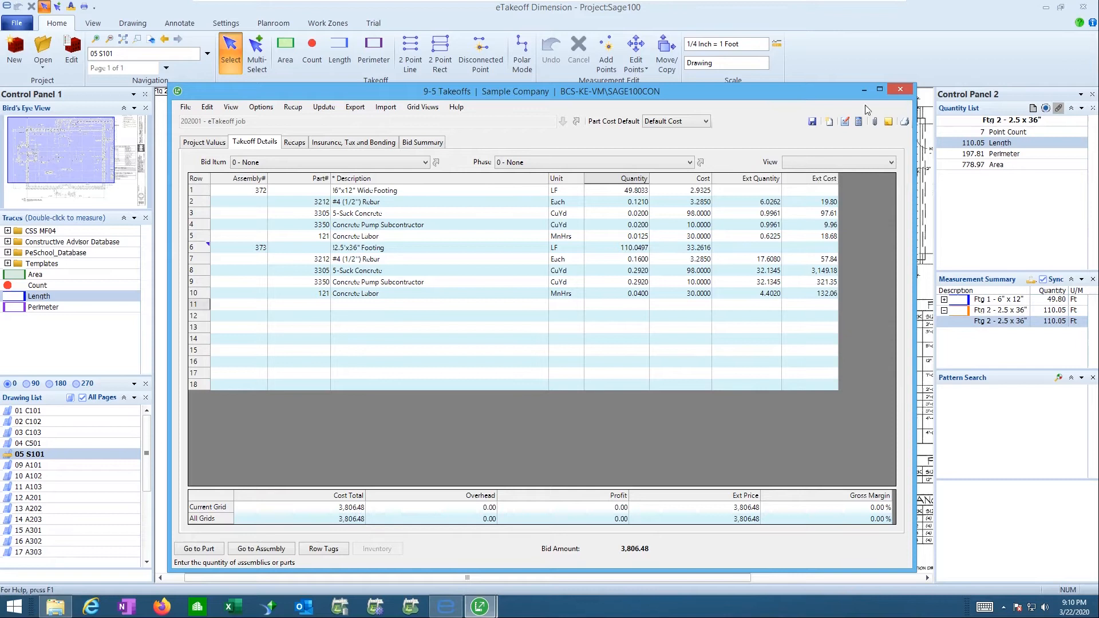
mouse_move(643, 194)
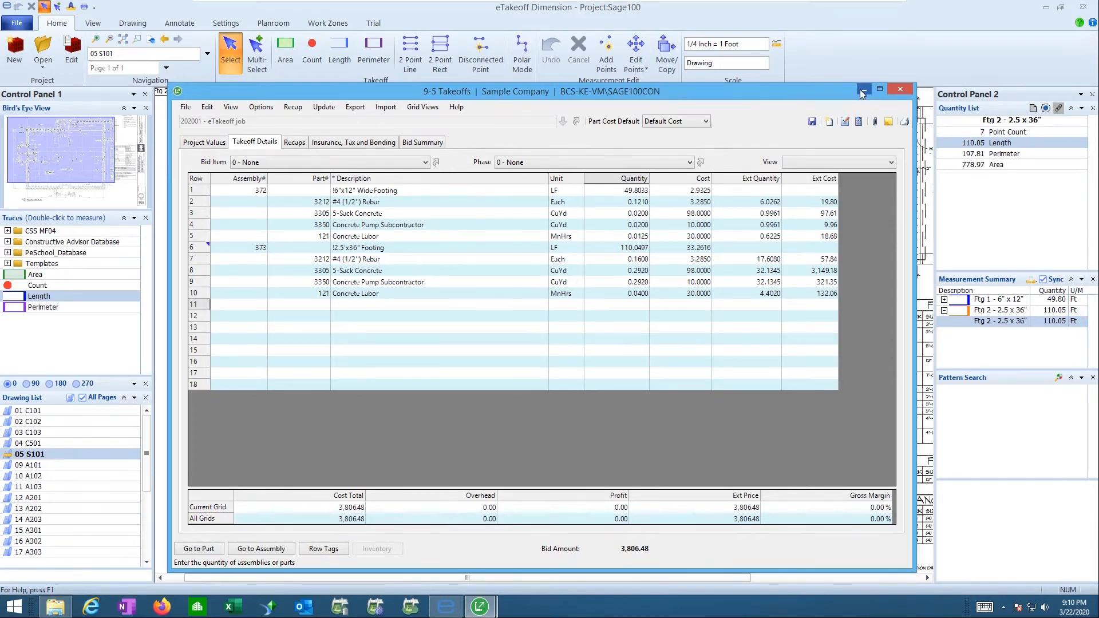
mouse_move(864, 94)
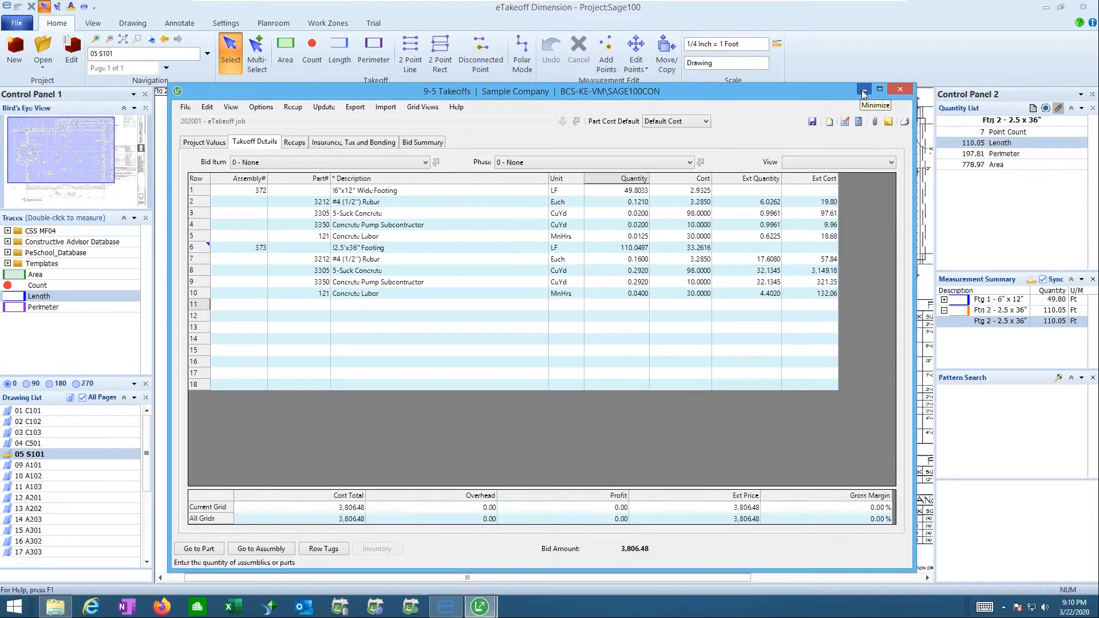
- Minimize the Sage takeoff window to show sheet S101 and both footing traces
left_click(865, 89)
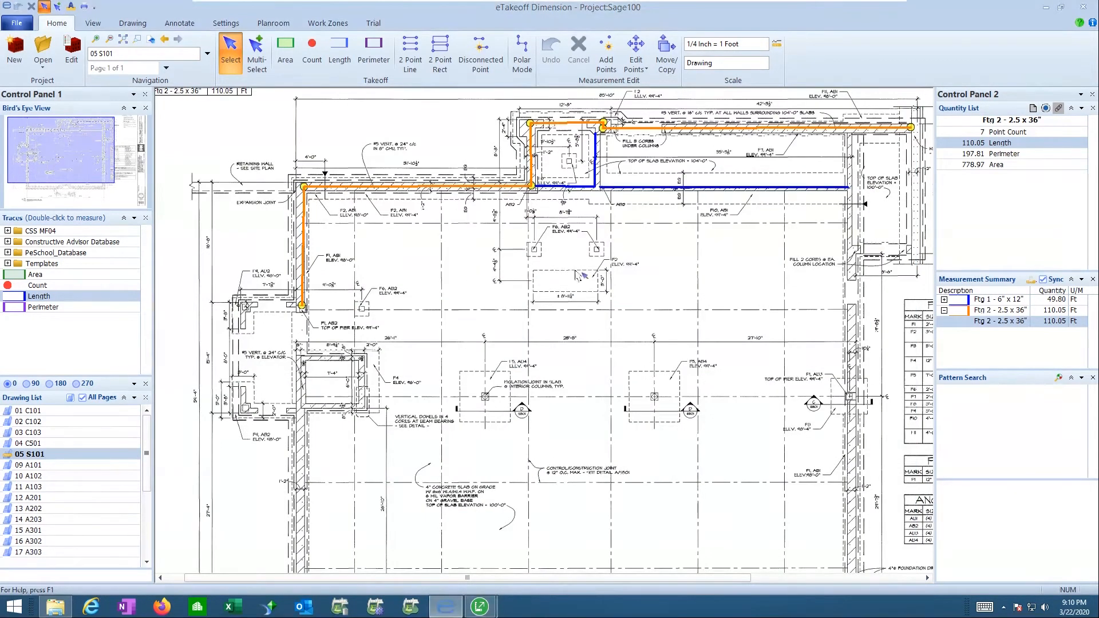
mouse_move(856, 204)
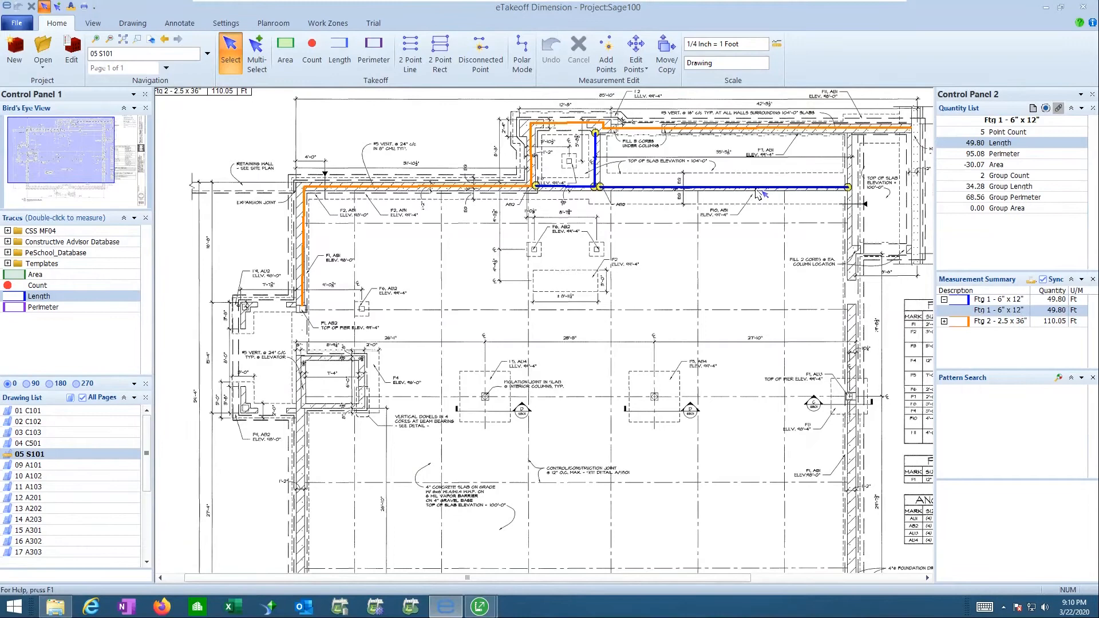
- Extend Ftg 1 down the right wall to 65.08 ft and Ftg 2 along the bottom wall to 233.79 ft
left_click(481, 54)
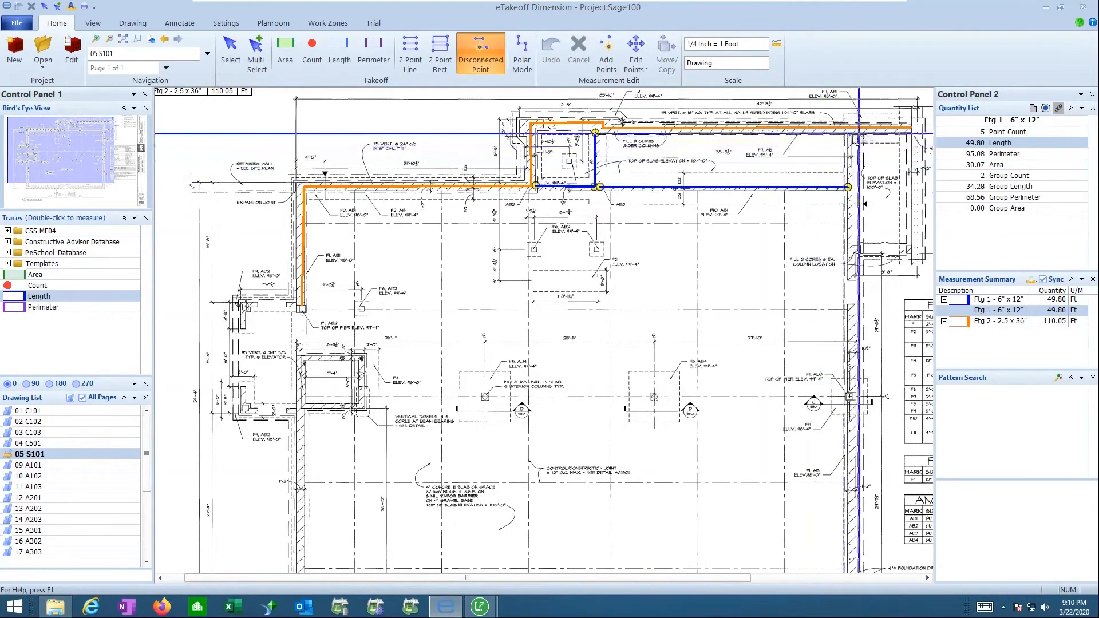
left_click(605, 54)
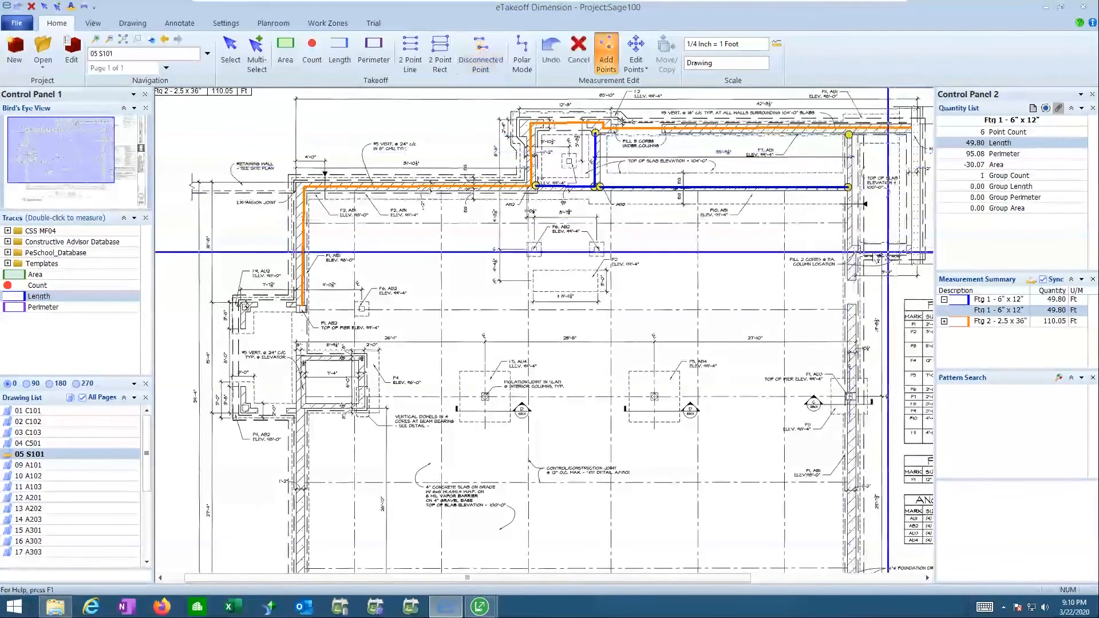
left_click(848, 309)
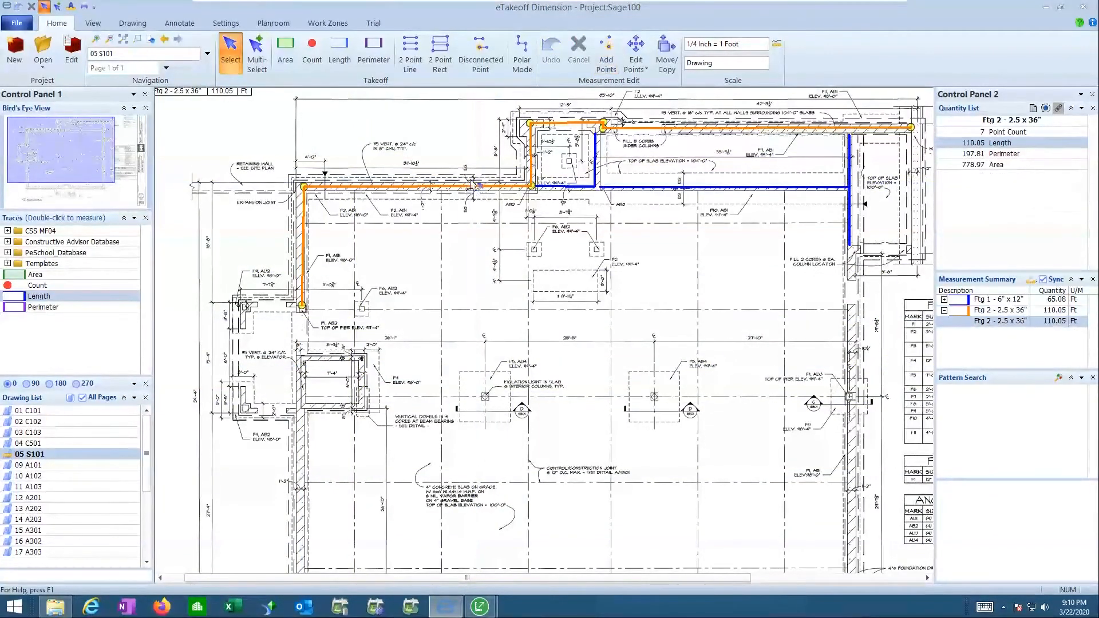
left_click(480, 53)
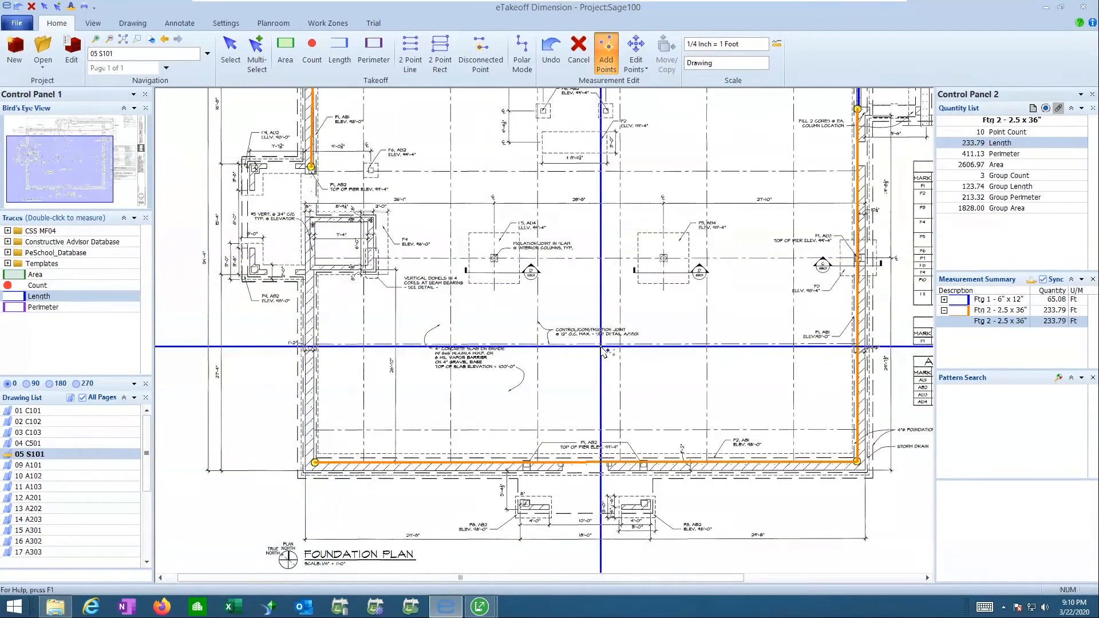
left_click(230, 53)
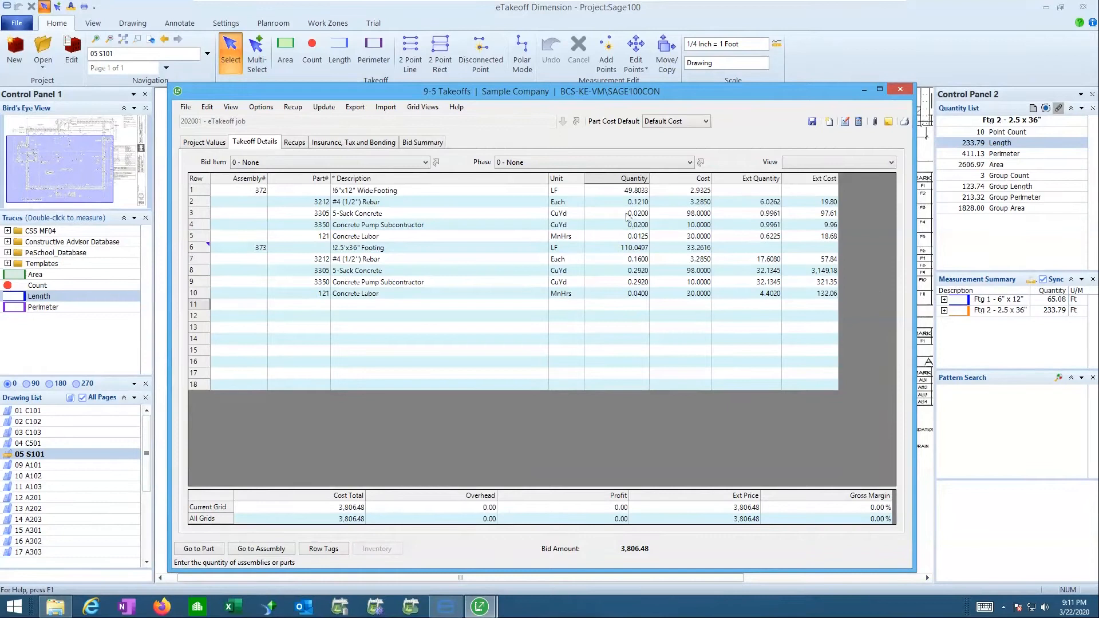
- Update rows 1 and 6 footing quantities from the revised eTakeoff traces, row 1 reading 65.0835
right_click(617, 202)
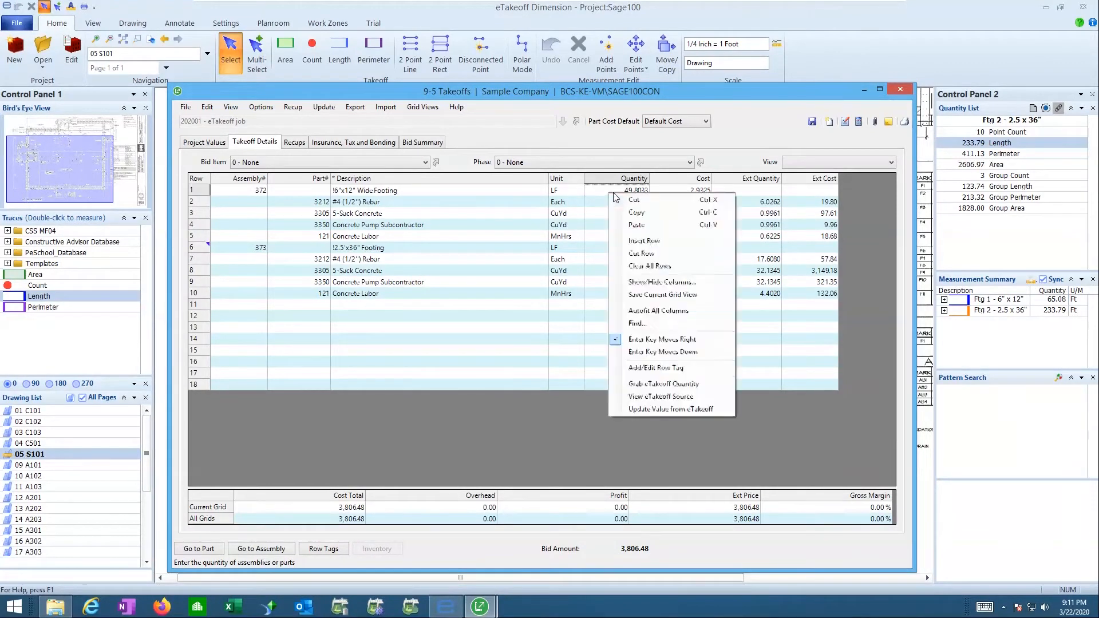
mouse_move(652, 408)
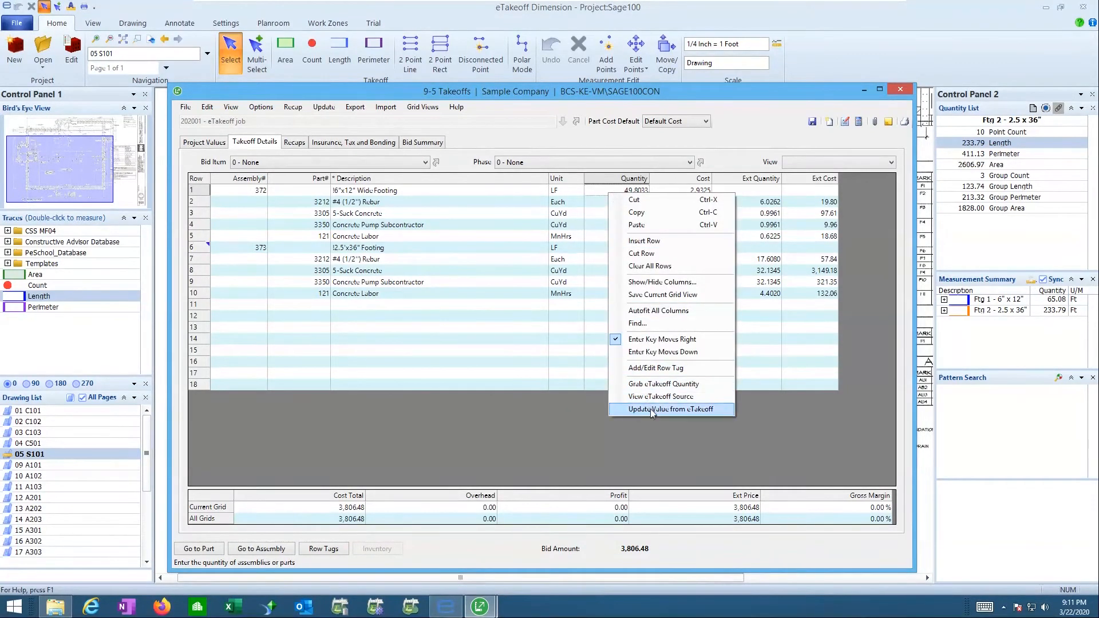
left_click(666, 408)
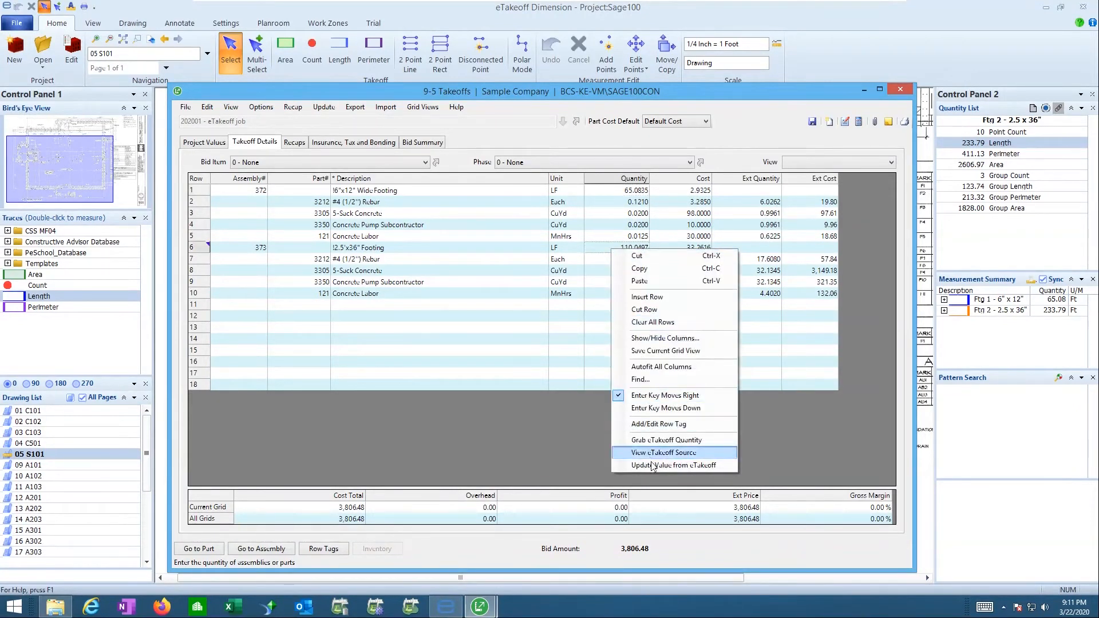
left_click(674, 465)
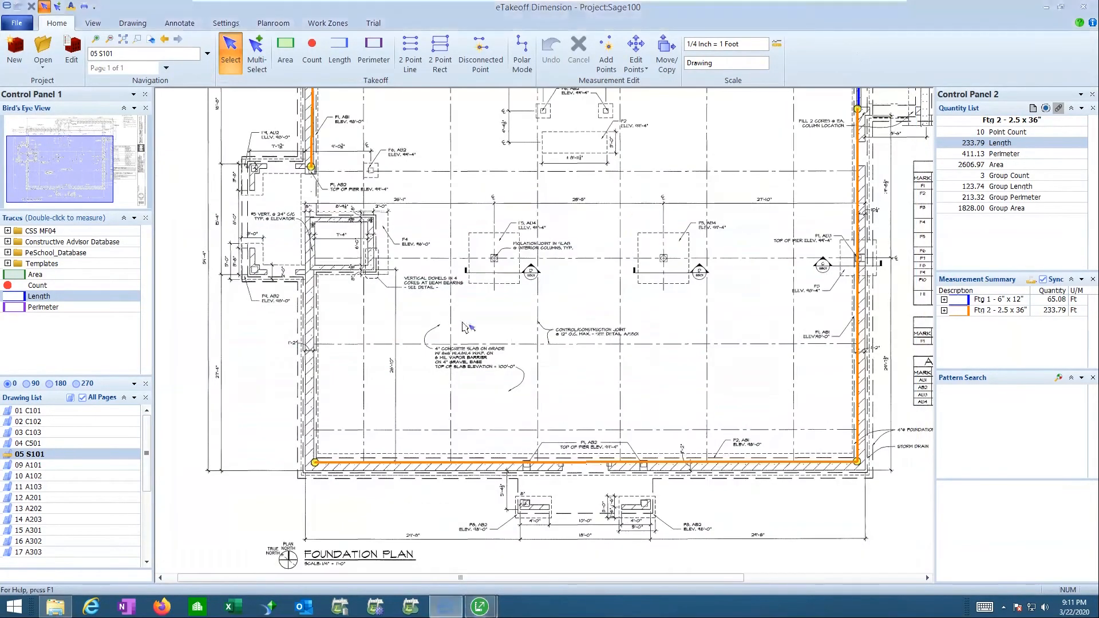
mouse_move(312, 452)
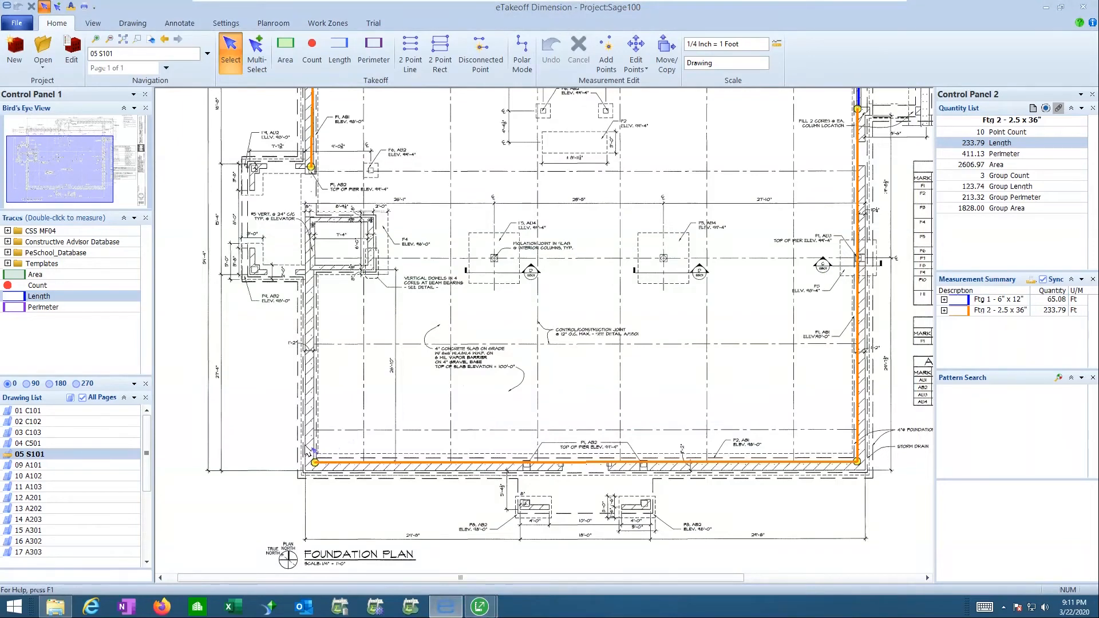
- Extend Ftg 1 around the pit to 89.53 ft and lengthen Ftg 2 to 267.43 ft
left_click(481, 53)
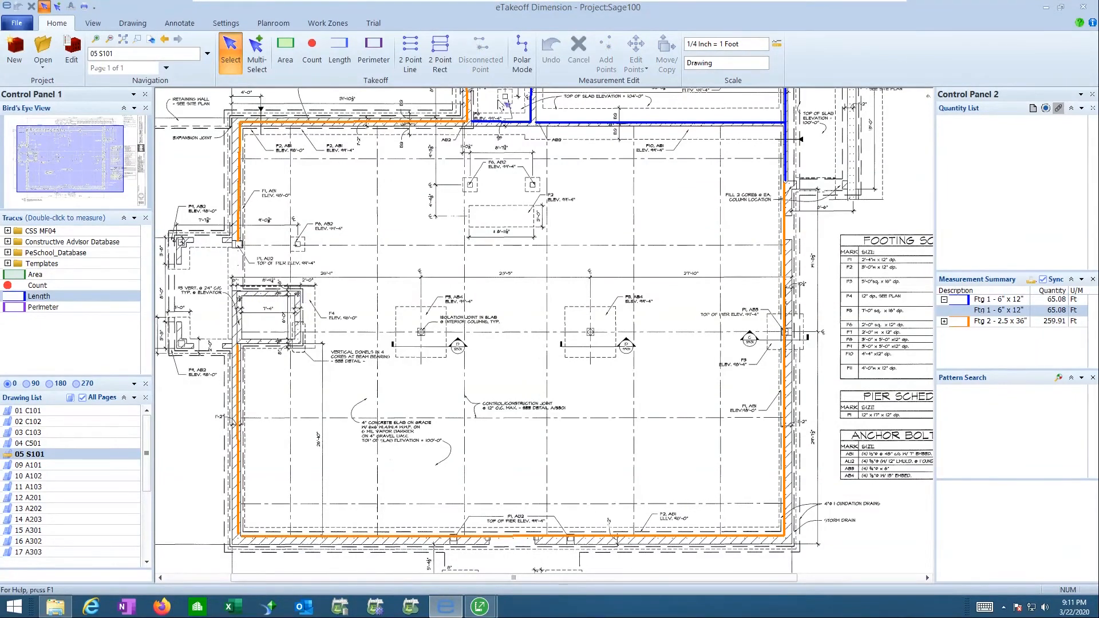
left_click(481, 52)
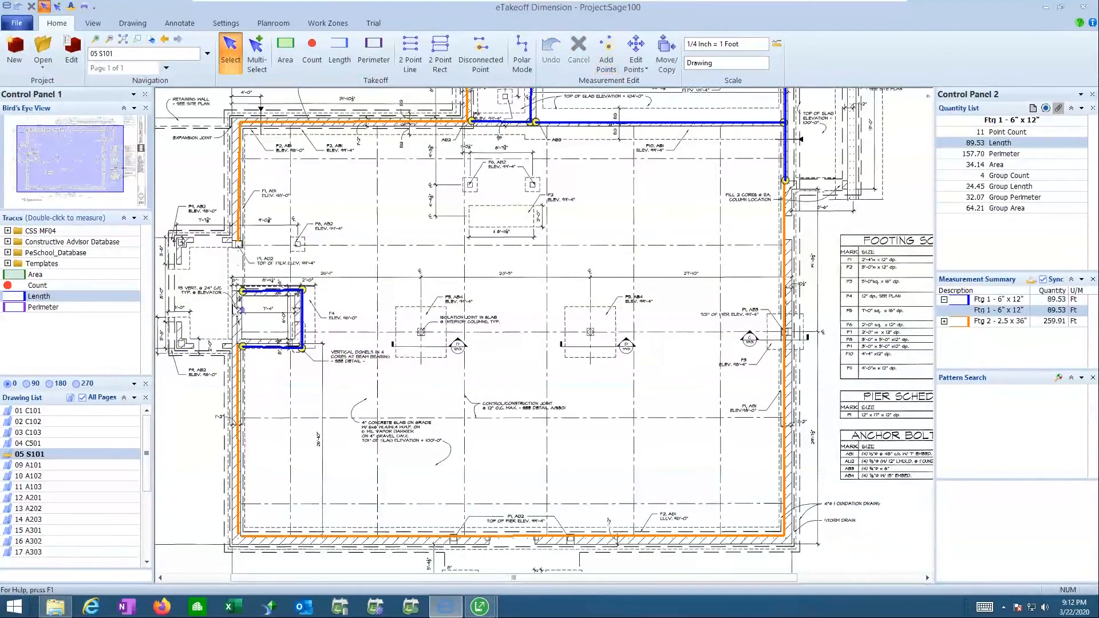
mouse_move(246, 393)
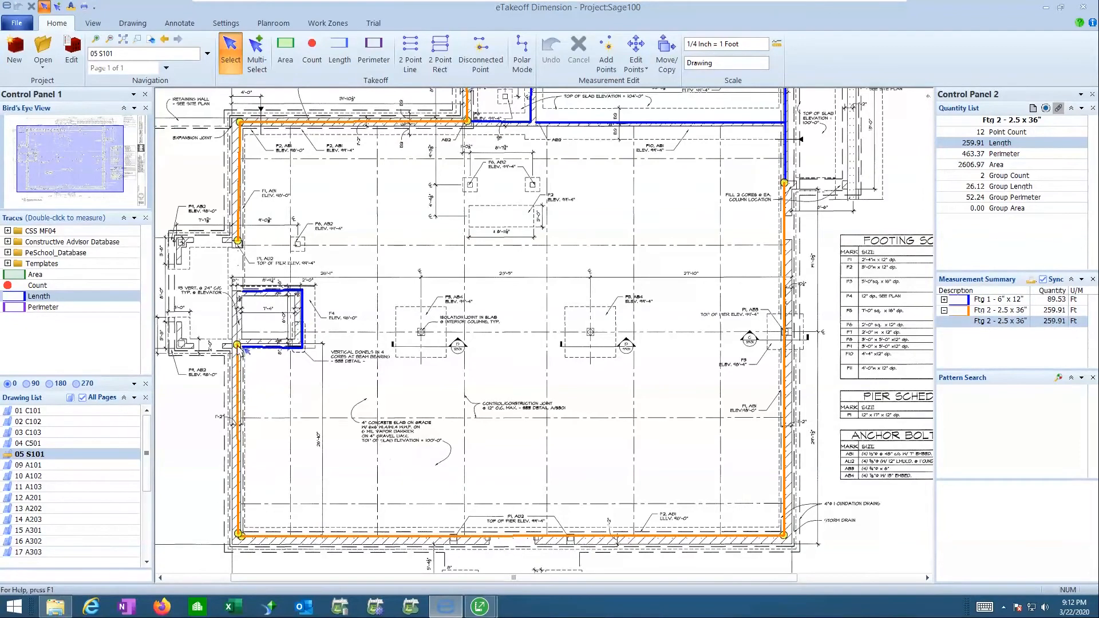
left_click(634, 52)
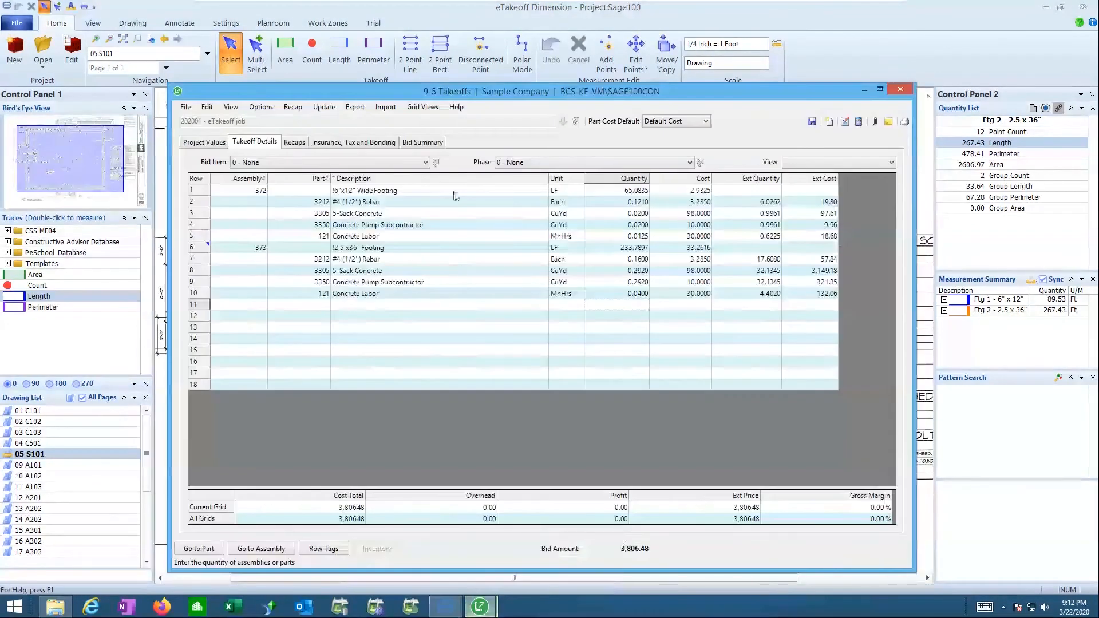
- Refresh all linked takeoff quantities from eTakeoff to 89.5296 and 267.4296 LF
left_click(323, 106)
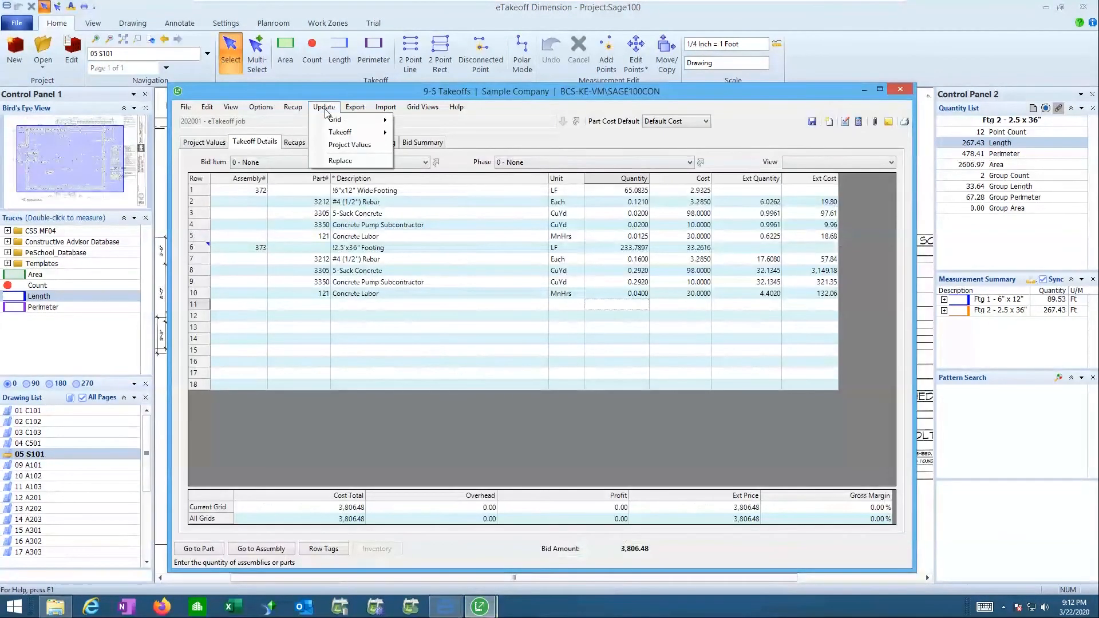
mouse_move(340, 132)
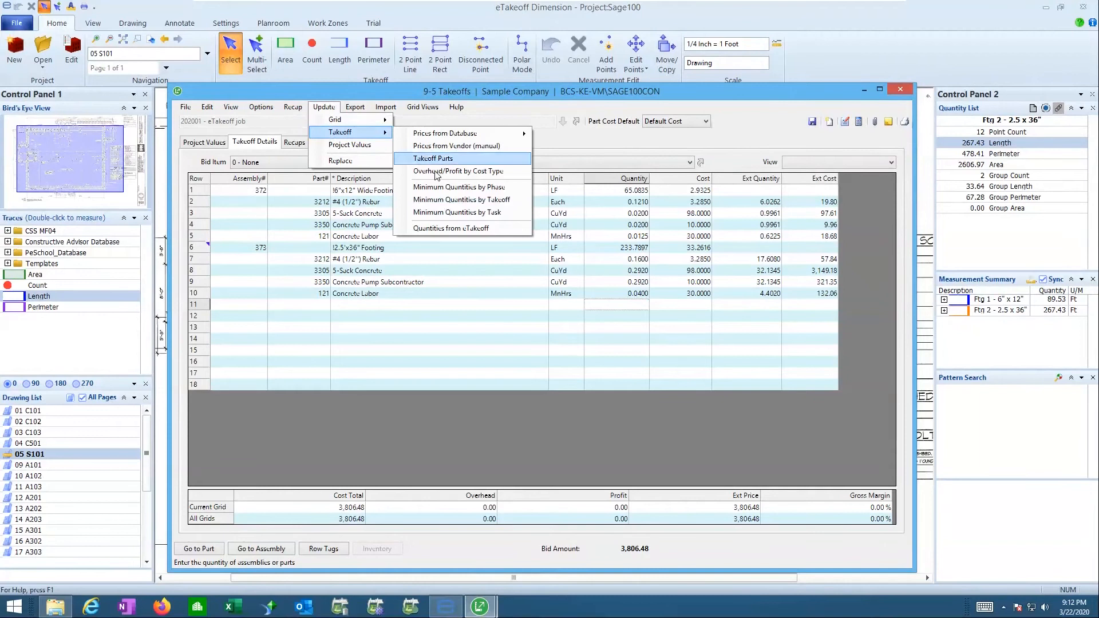
mouse_move(451, 228)
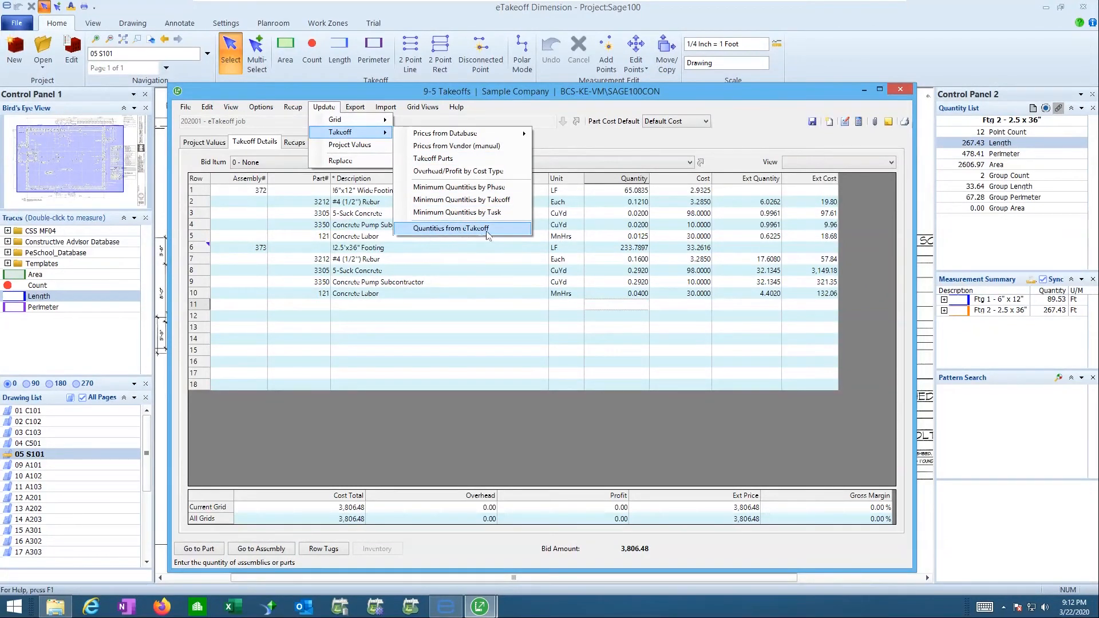
mouse_move(493, 235)
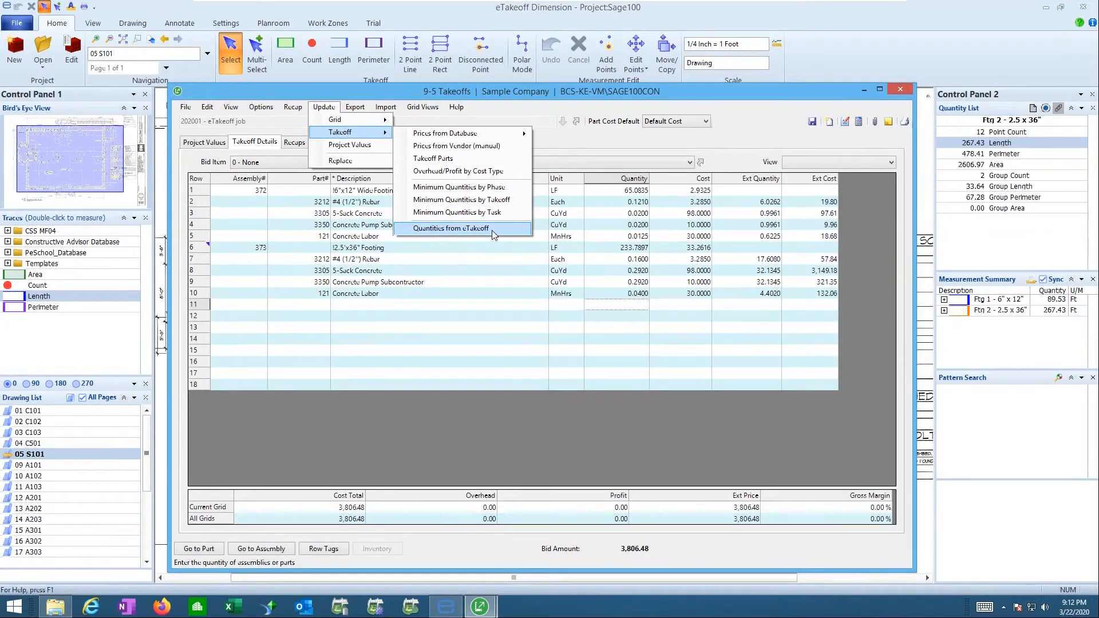
left_click(451, 227)
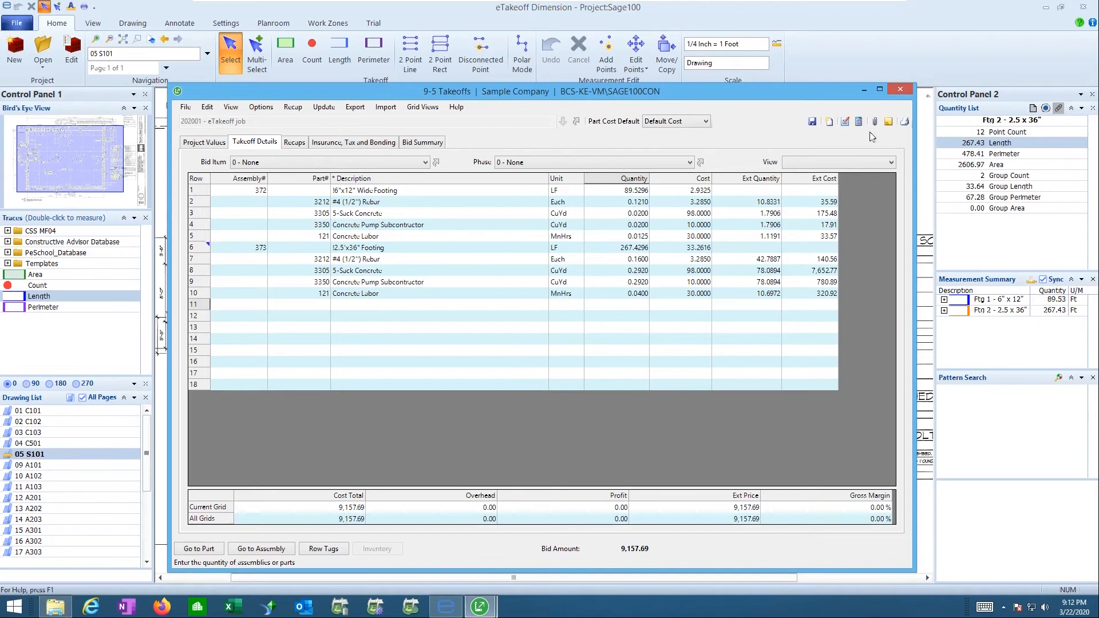
mouse_move(846, 143)
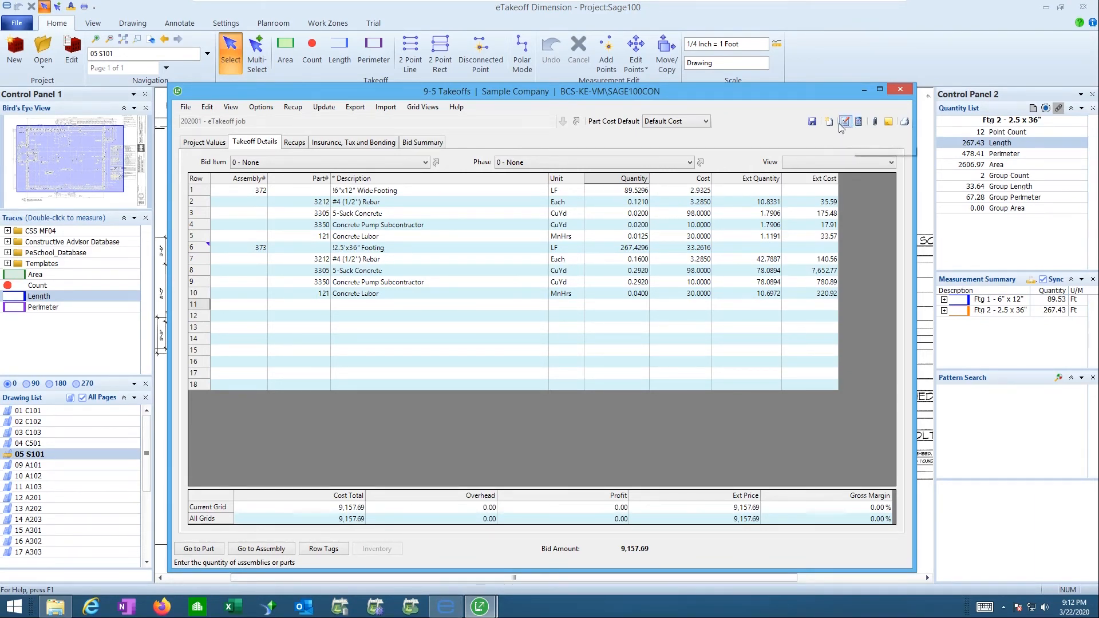
mouse_move(844, 121)
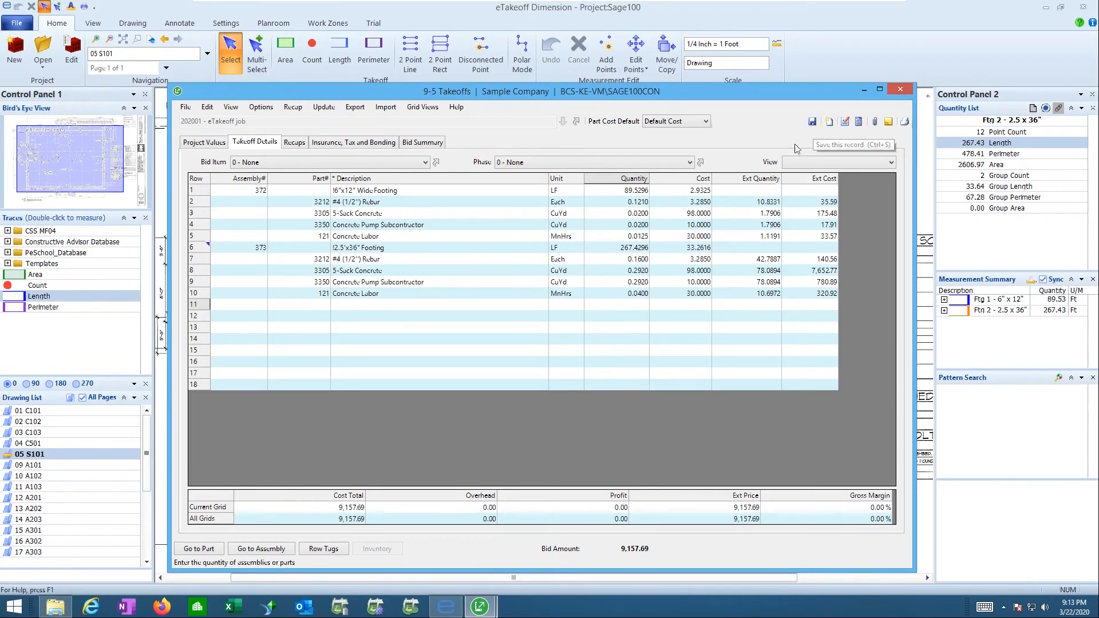
mouse_move(779, 204)
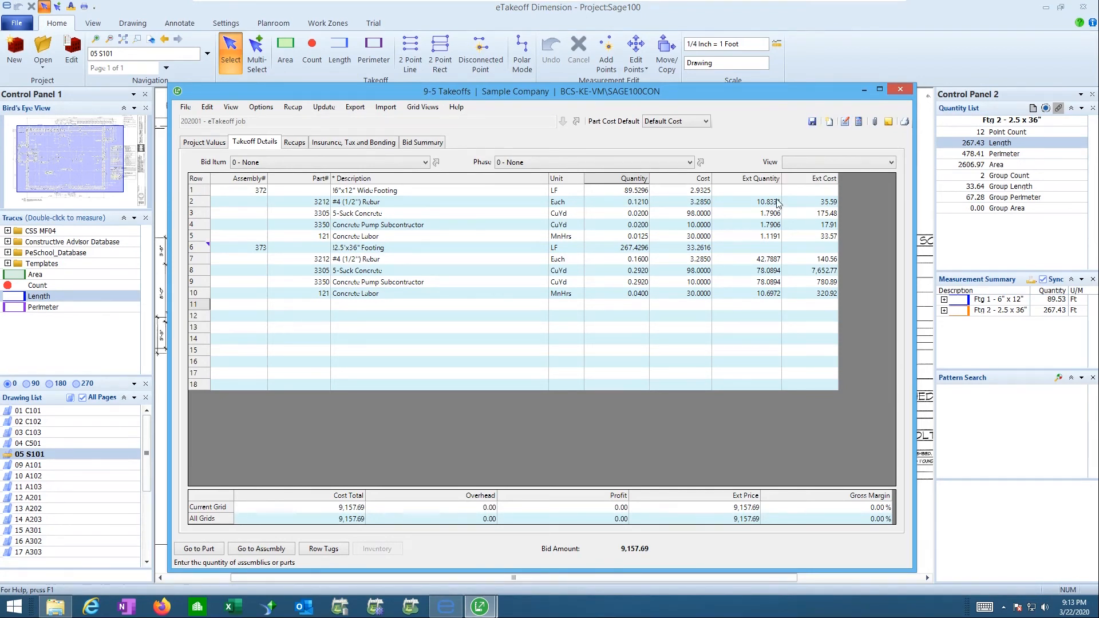